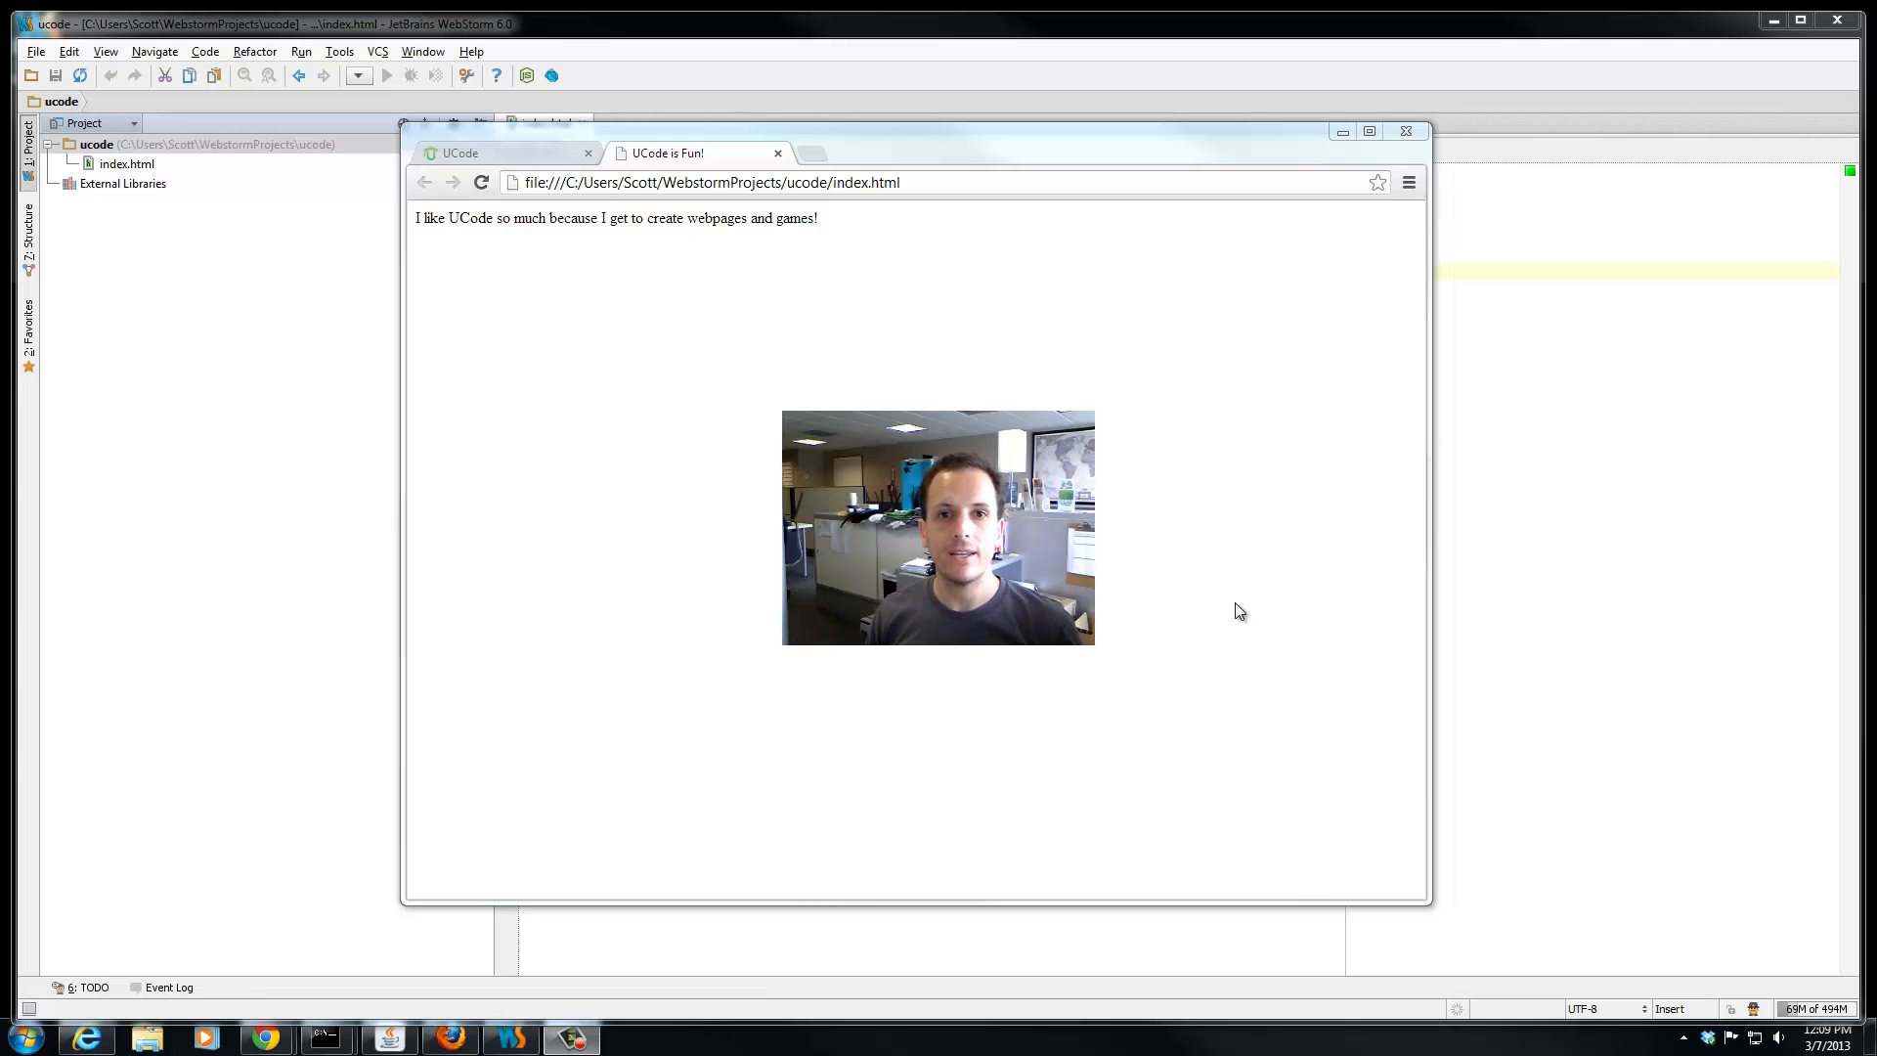
pyautogui.moveTo(999, 326)
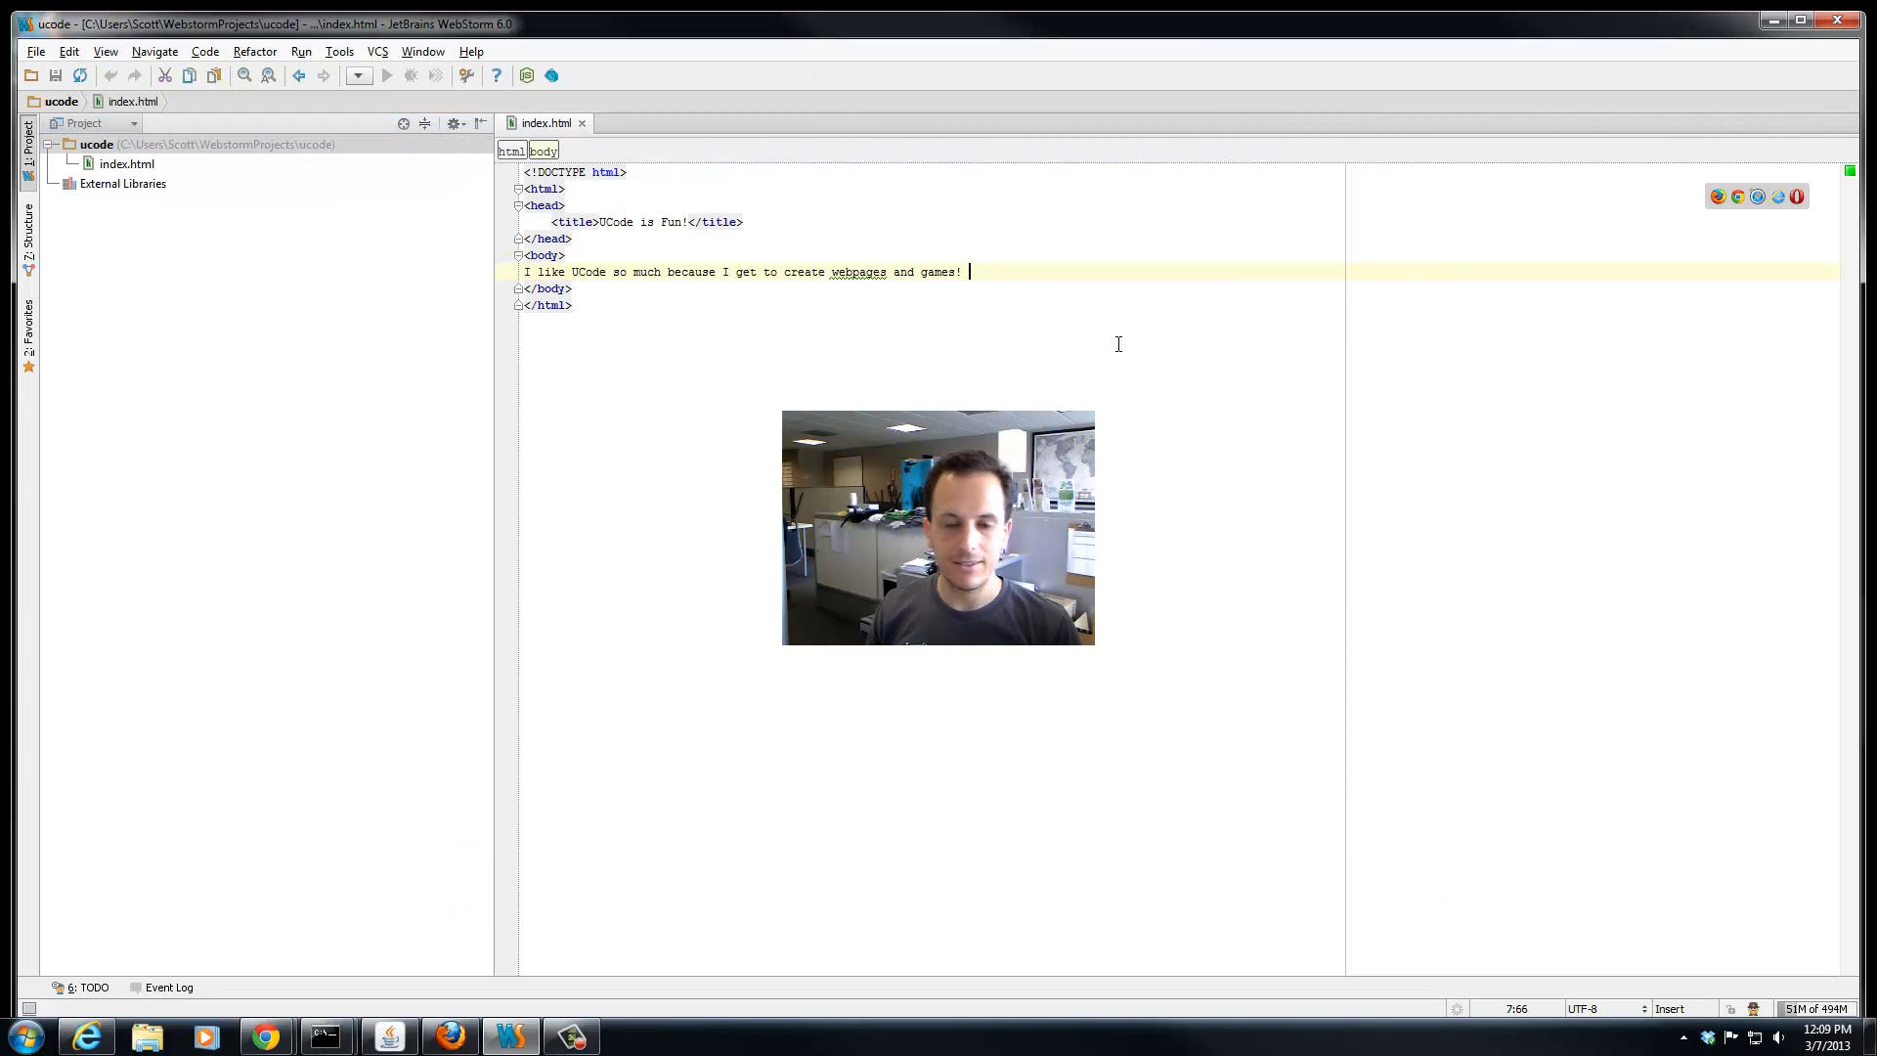
# Append the sentence "It's also fun for other reasons!" to the body text in index.html
pyautogui.write("It's")
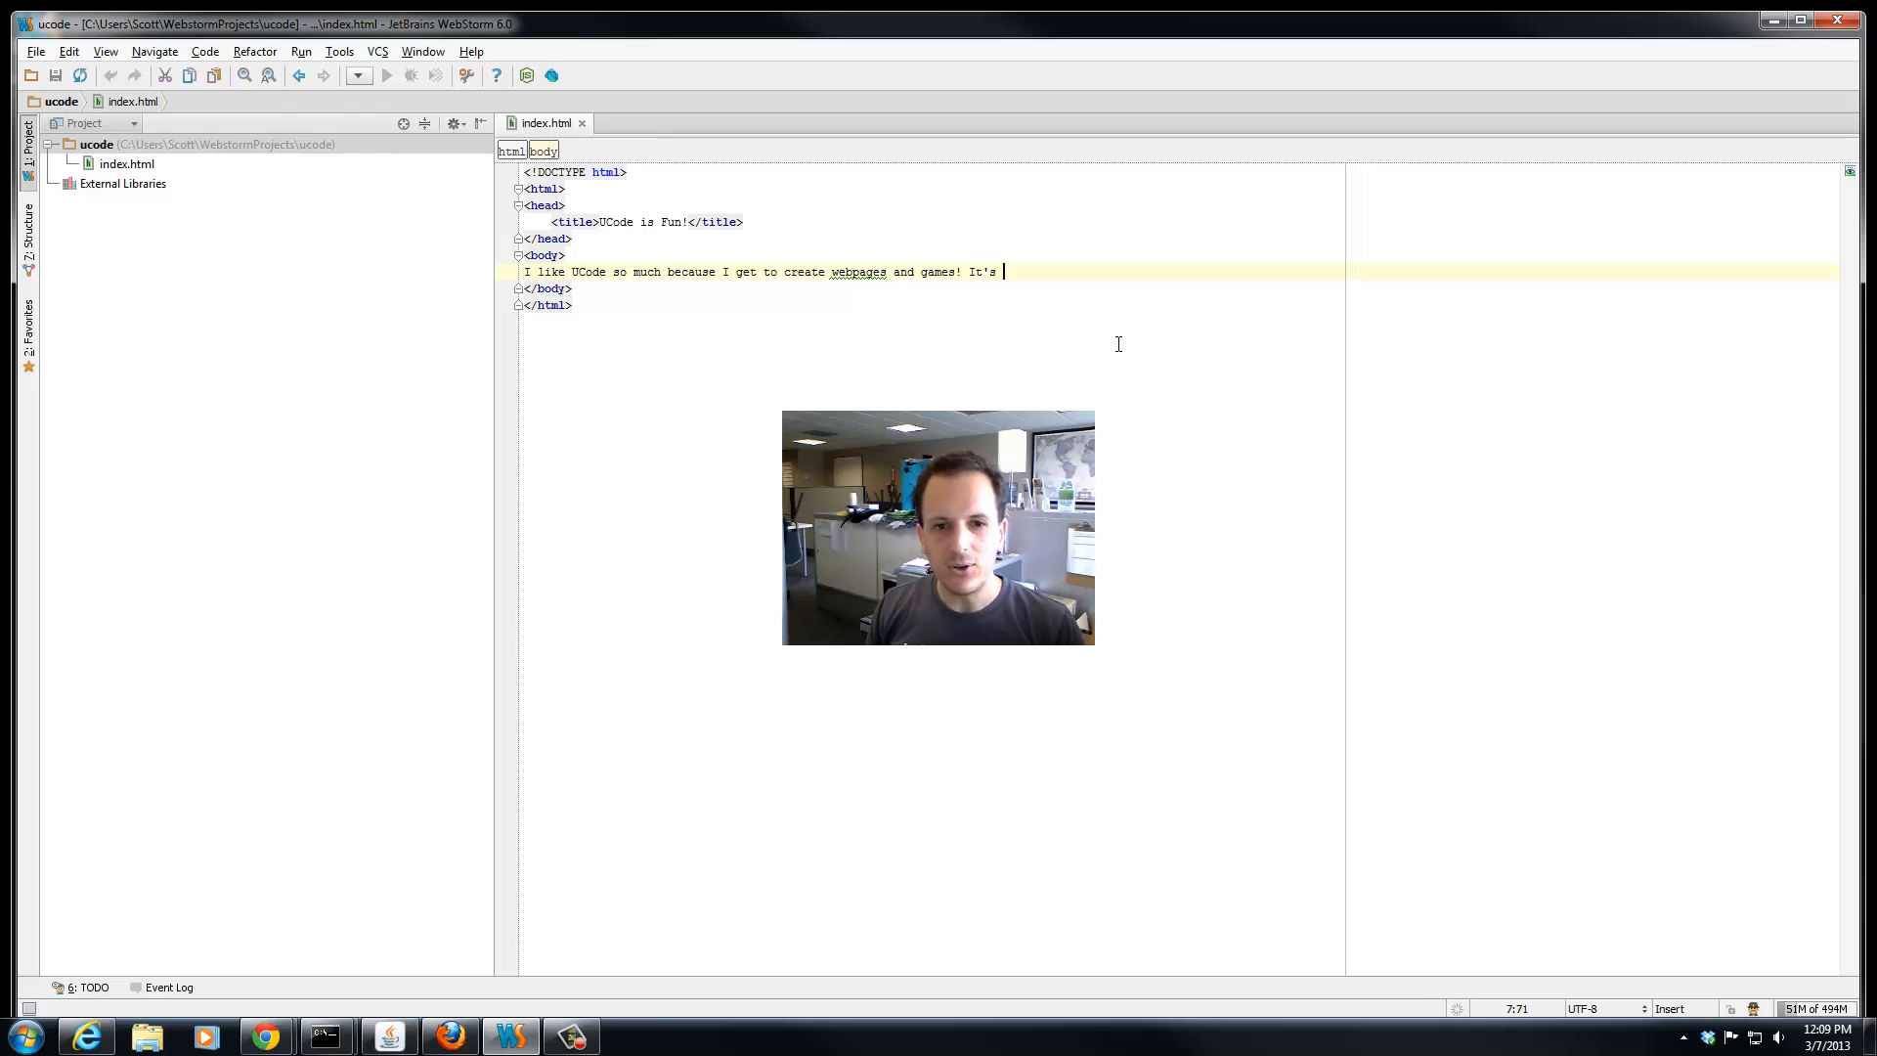
pyautogui.write('also fun for ot')
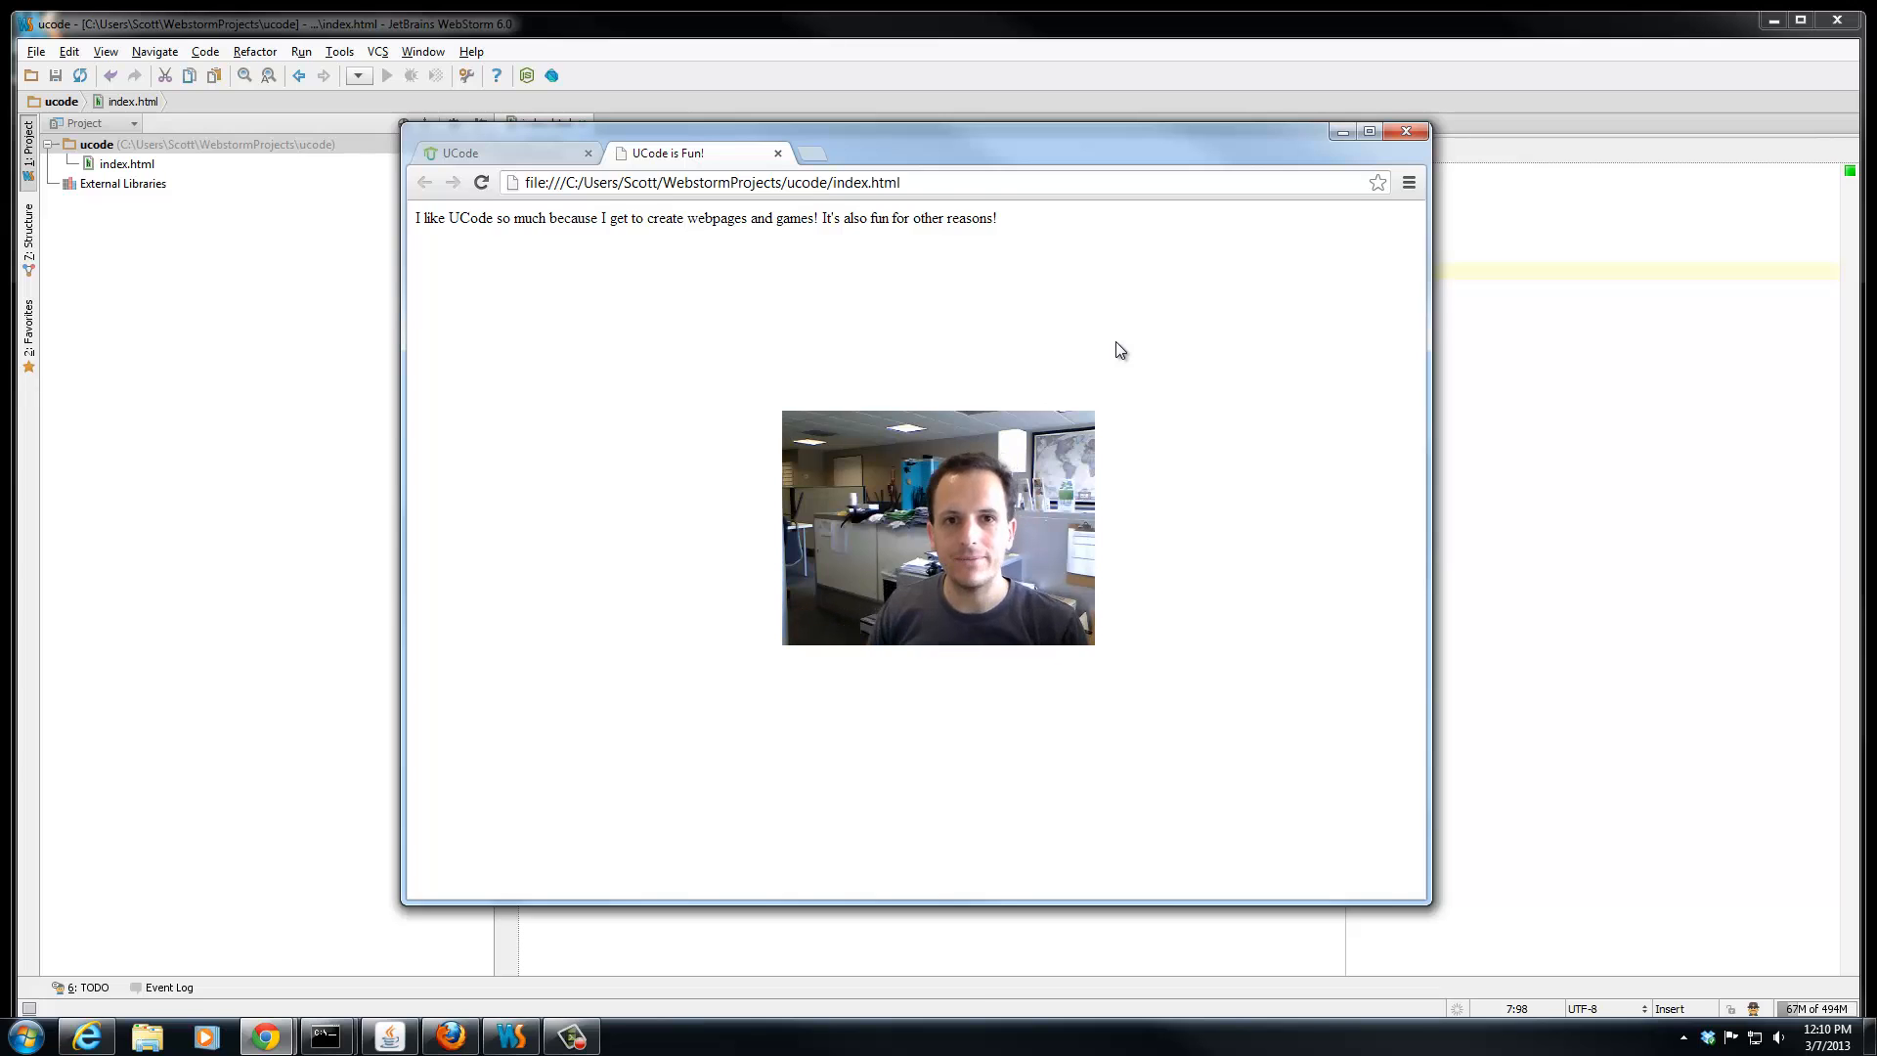
pyautogui.moveTo(650, 51)
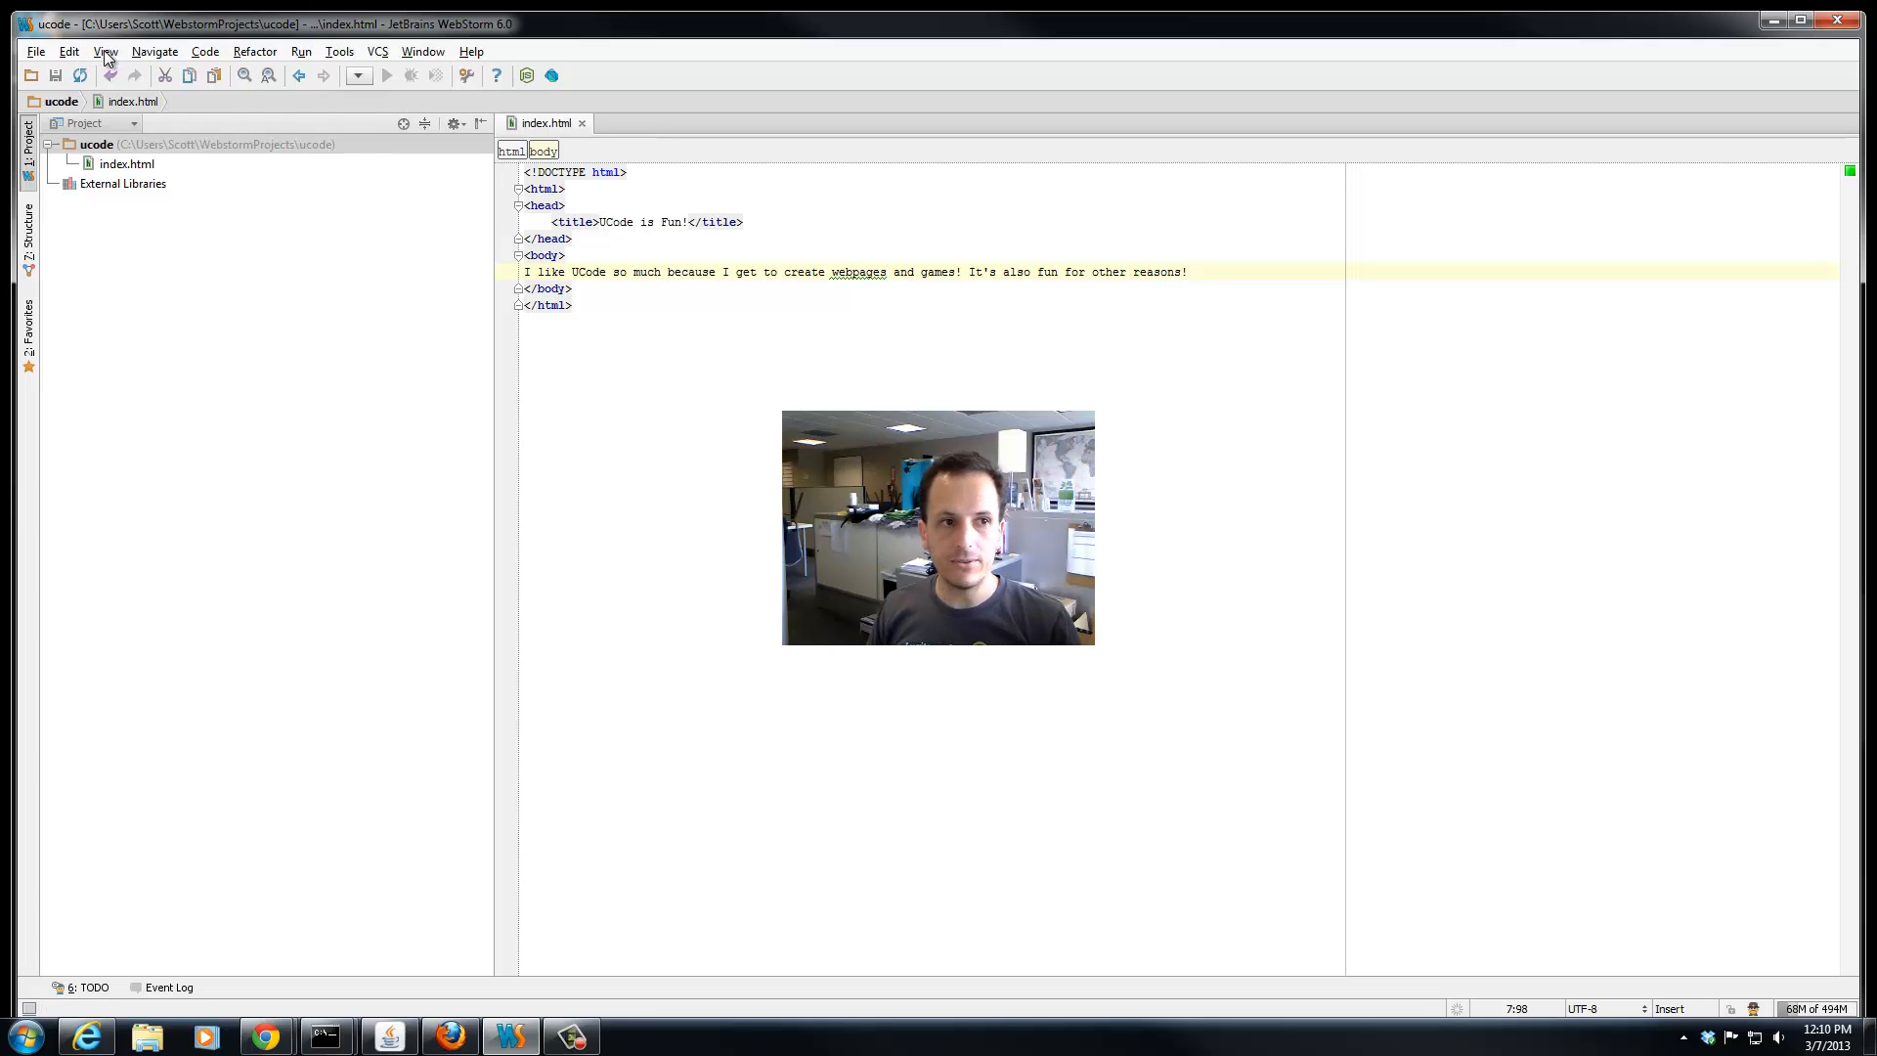
# Enable View > Live Edit and follow the notice to the JetBrains IDE Support extension page
pyautogui.click(106, 51)
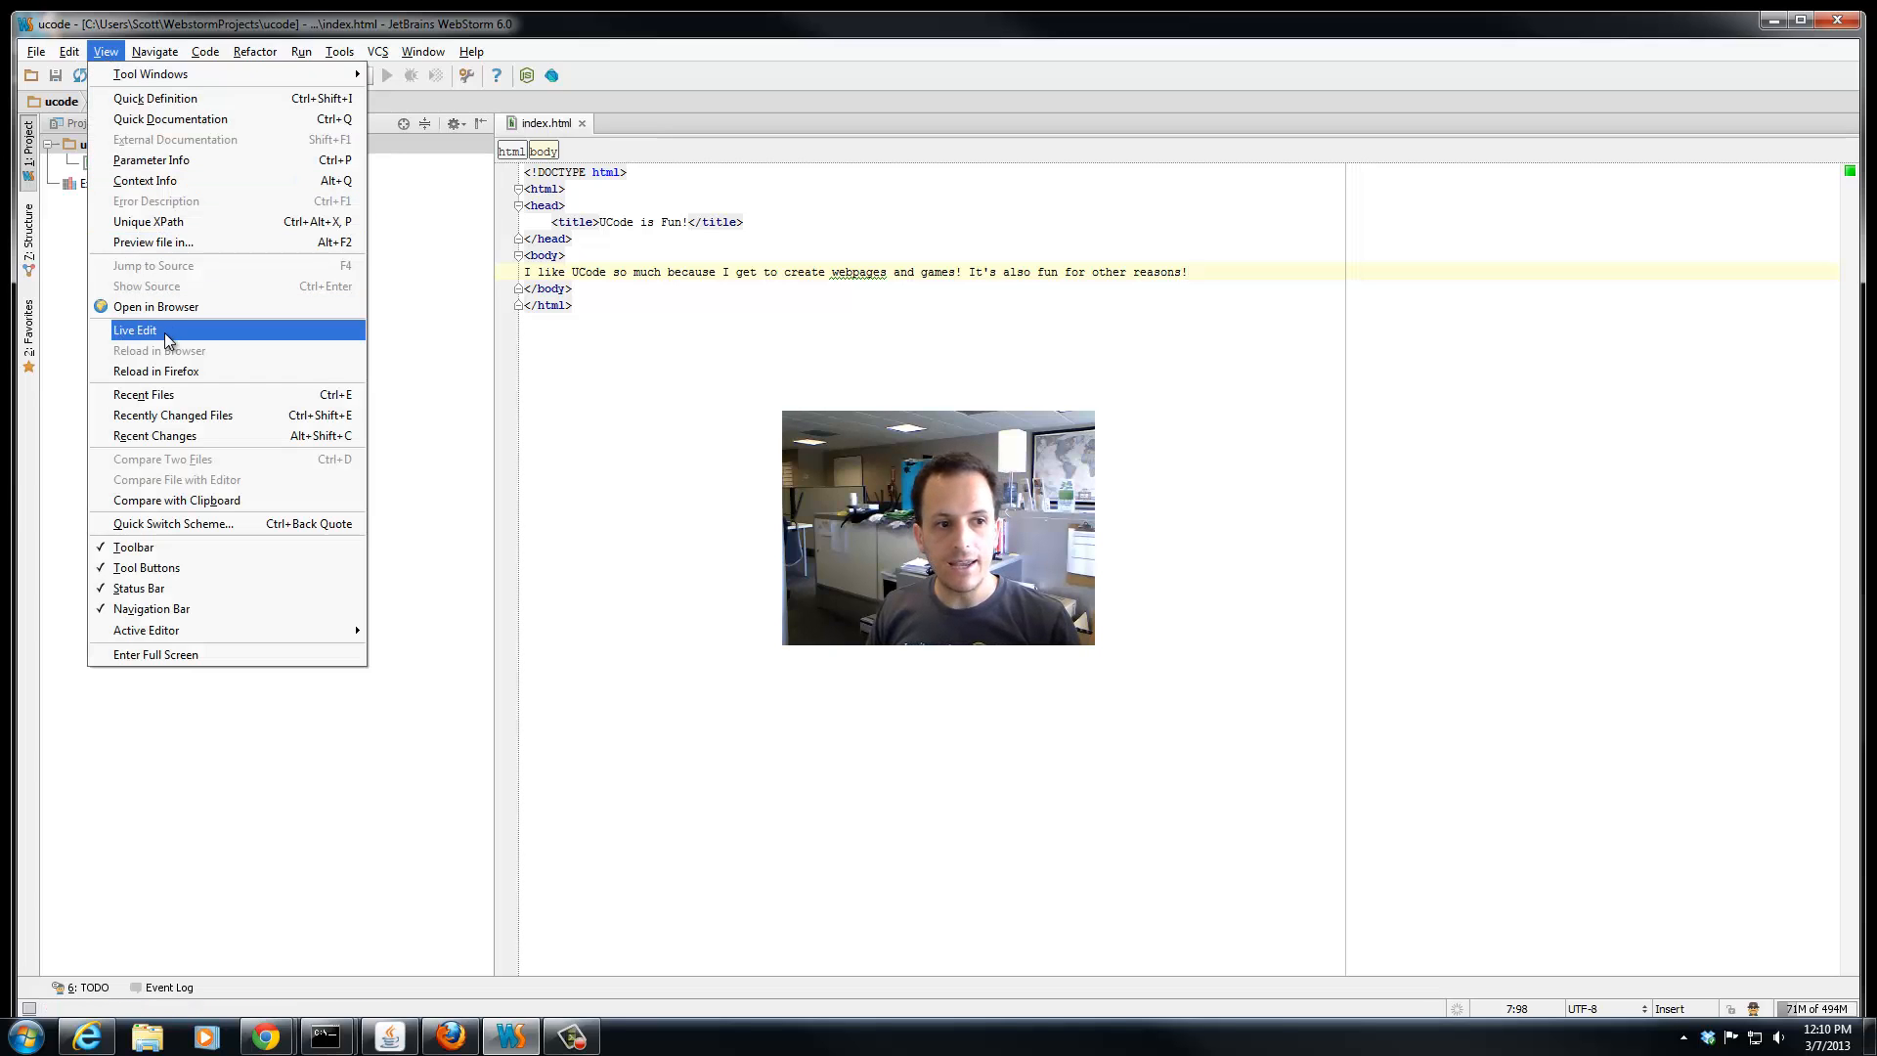
pyautogui.click(135, 329)
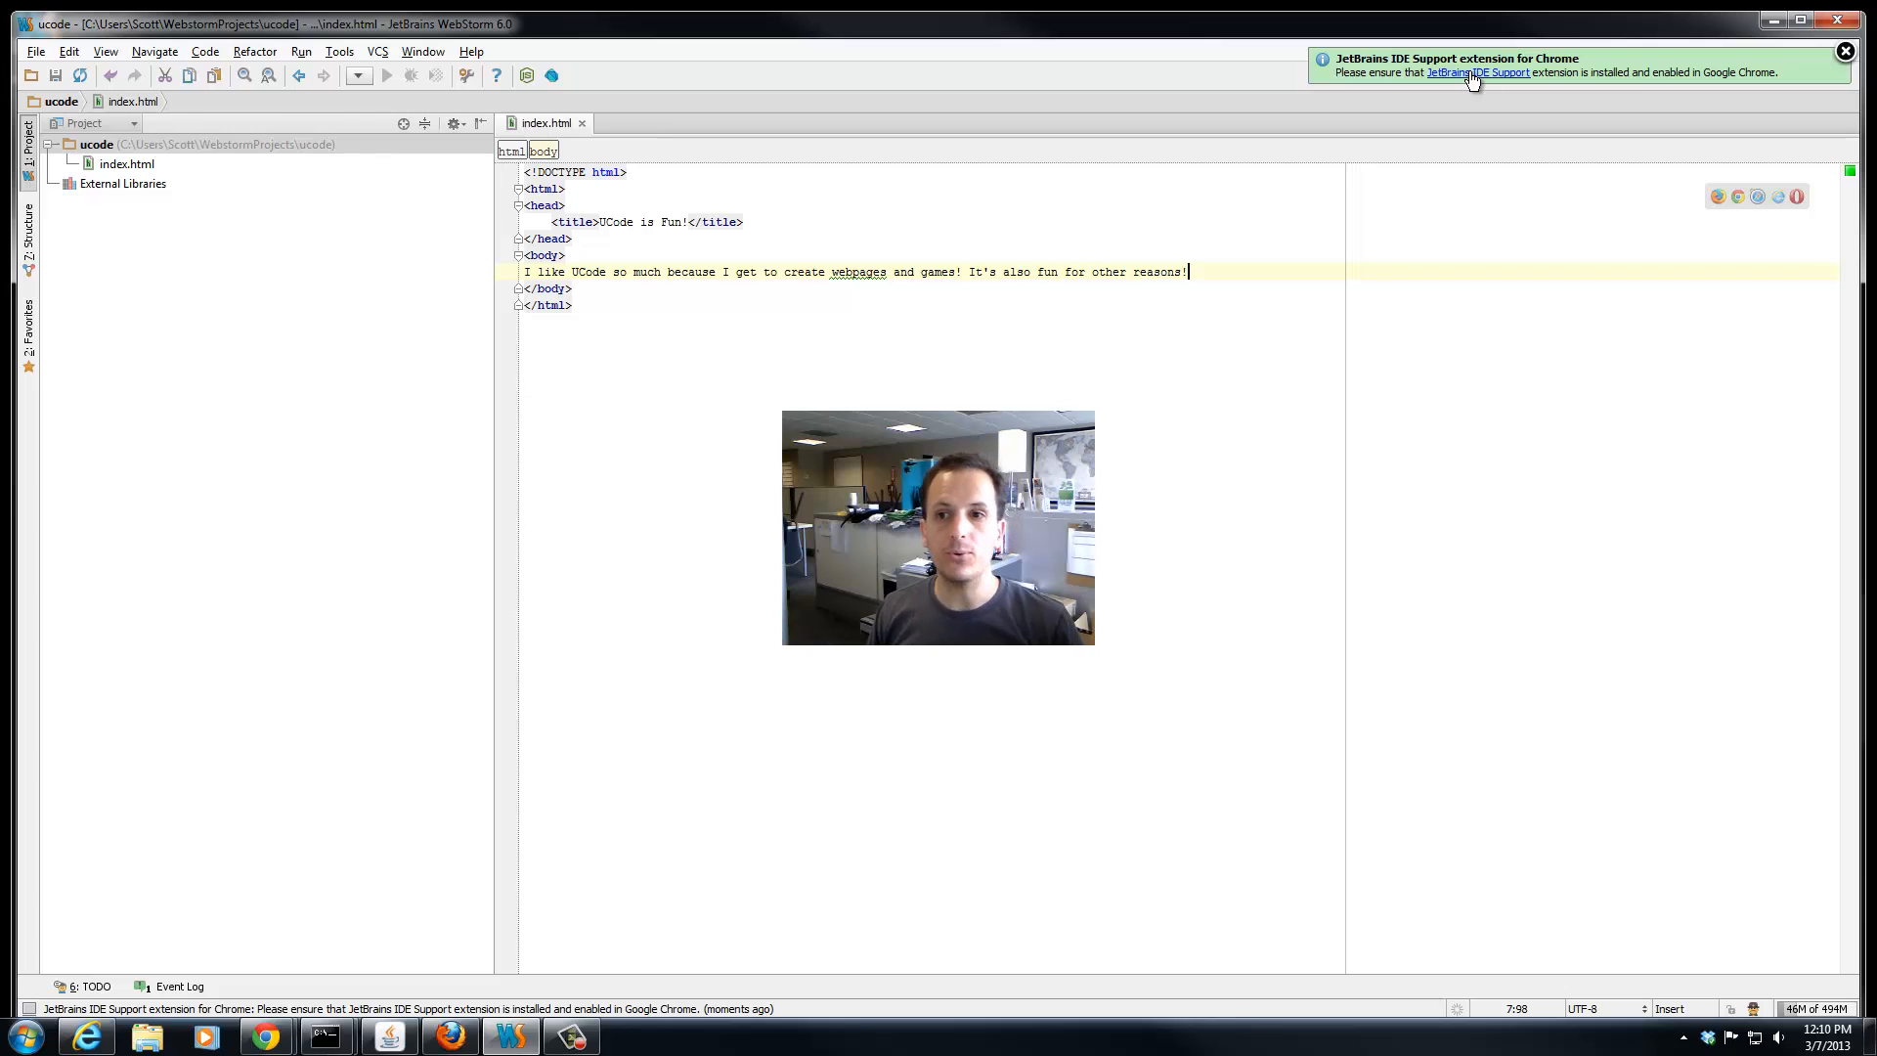
pyautogui.click(1482, 73)
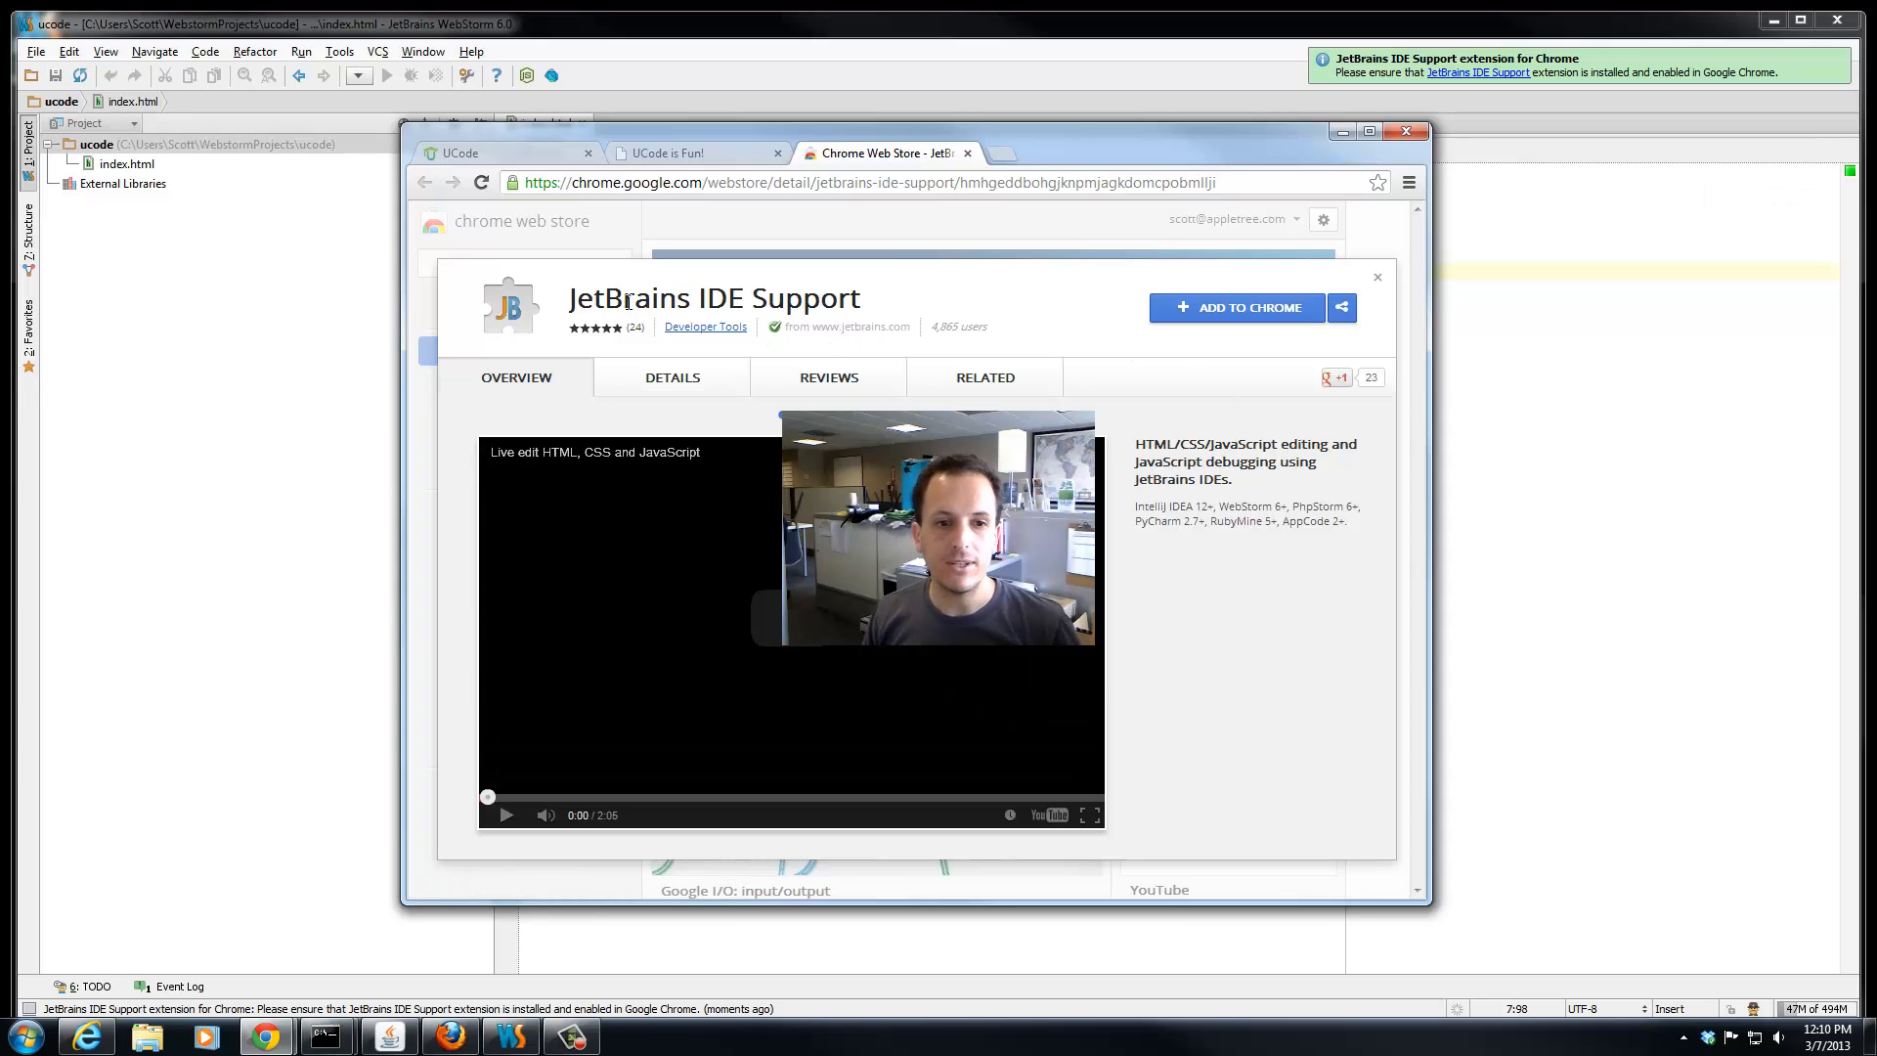
pyautogui.moveTo(581, 332)
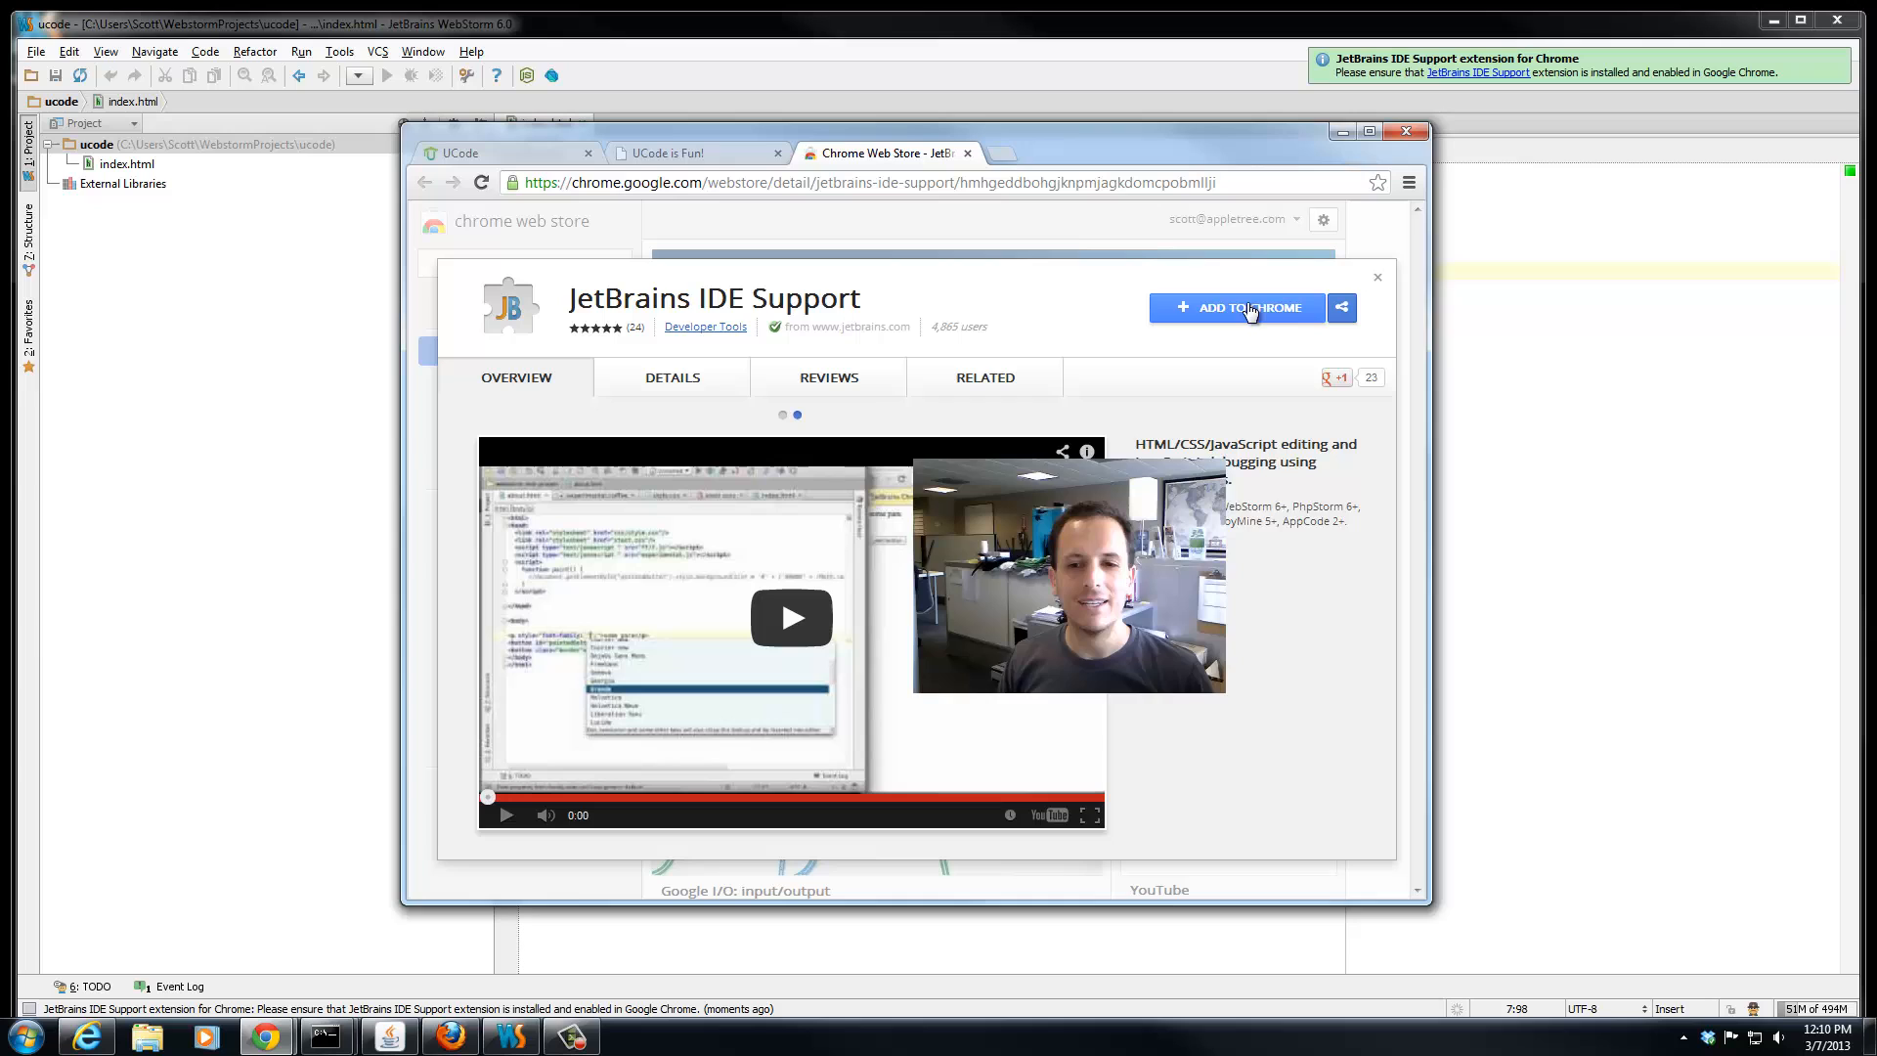
# Add the JetBrains IDE Support extension to Chrome and close the Web Store tab
pyautogui.click(1236, 307)
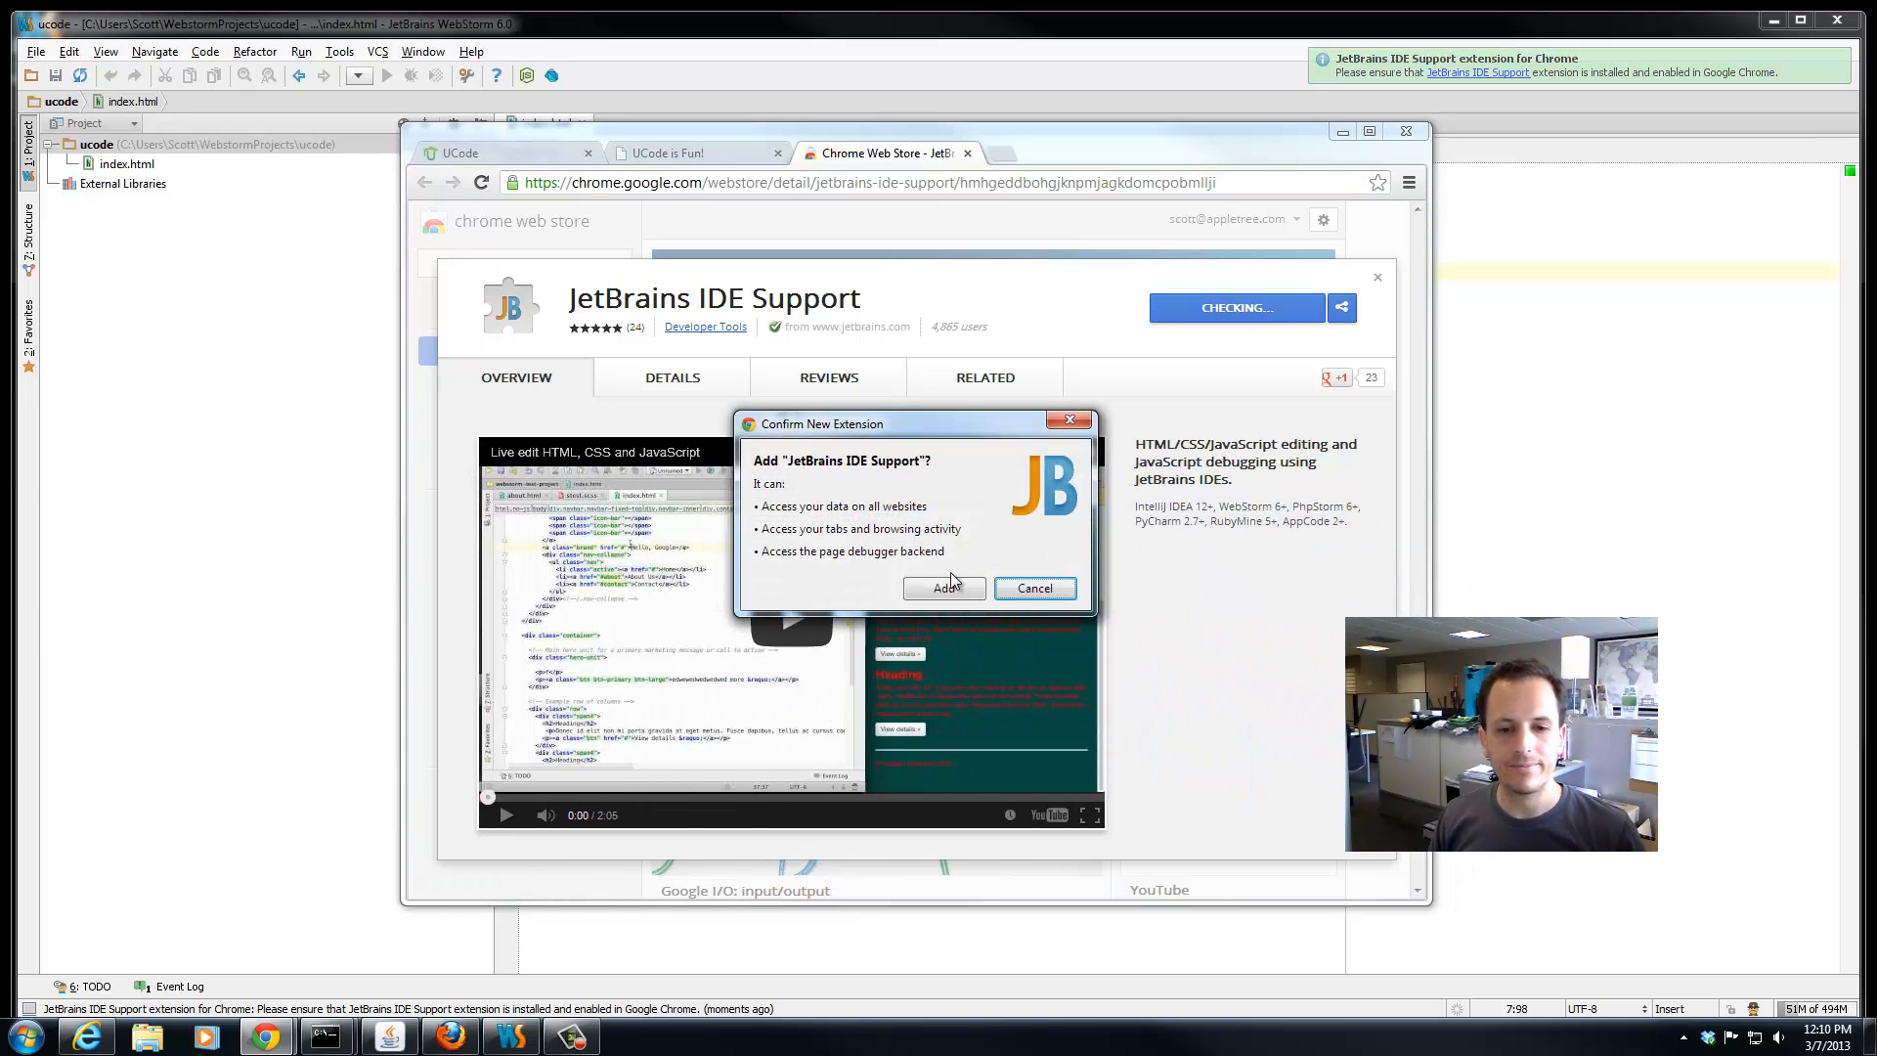
pyautogui.click(942, 588)
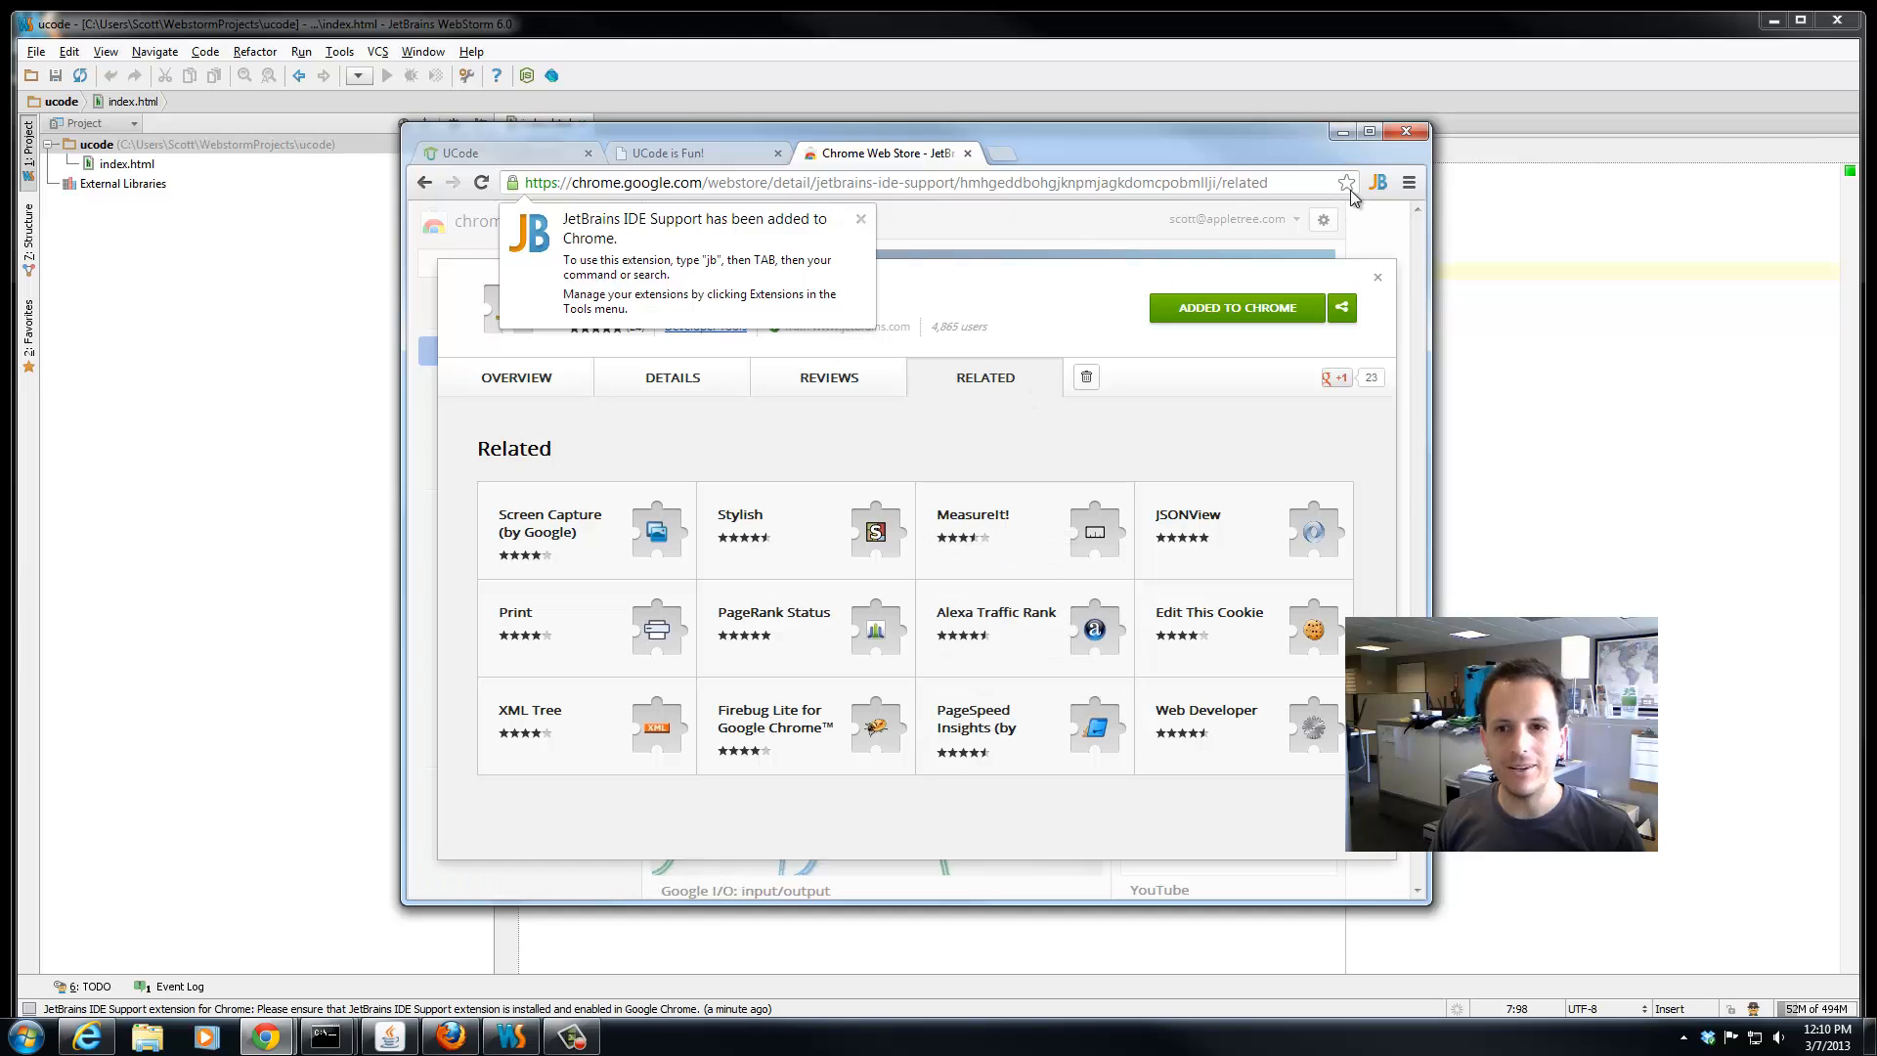
pyautogui.moveTo(1284, 188)
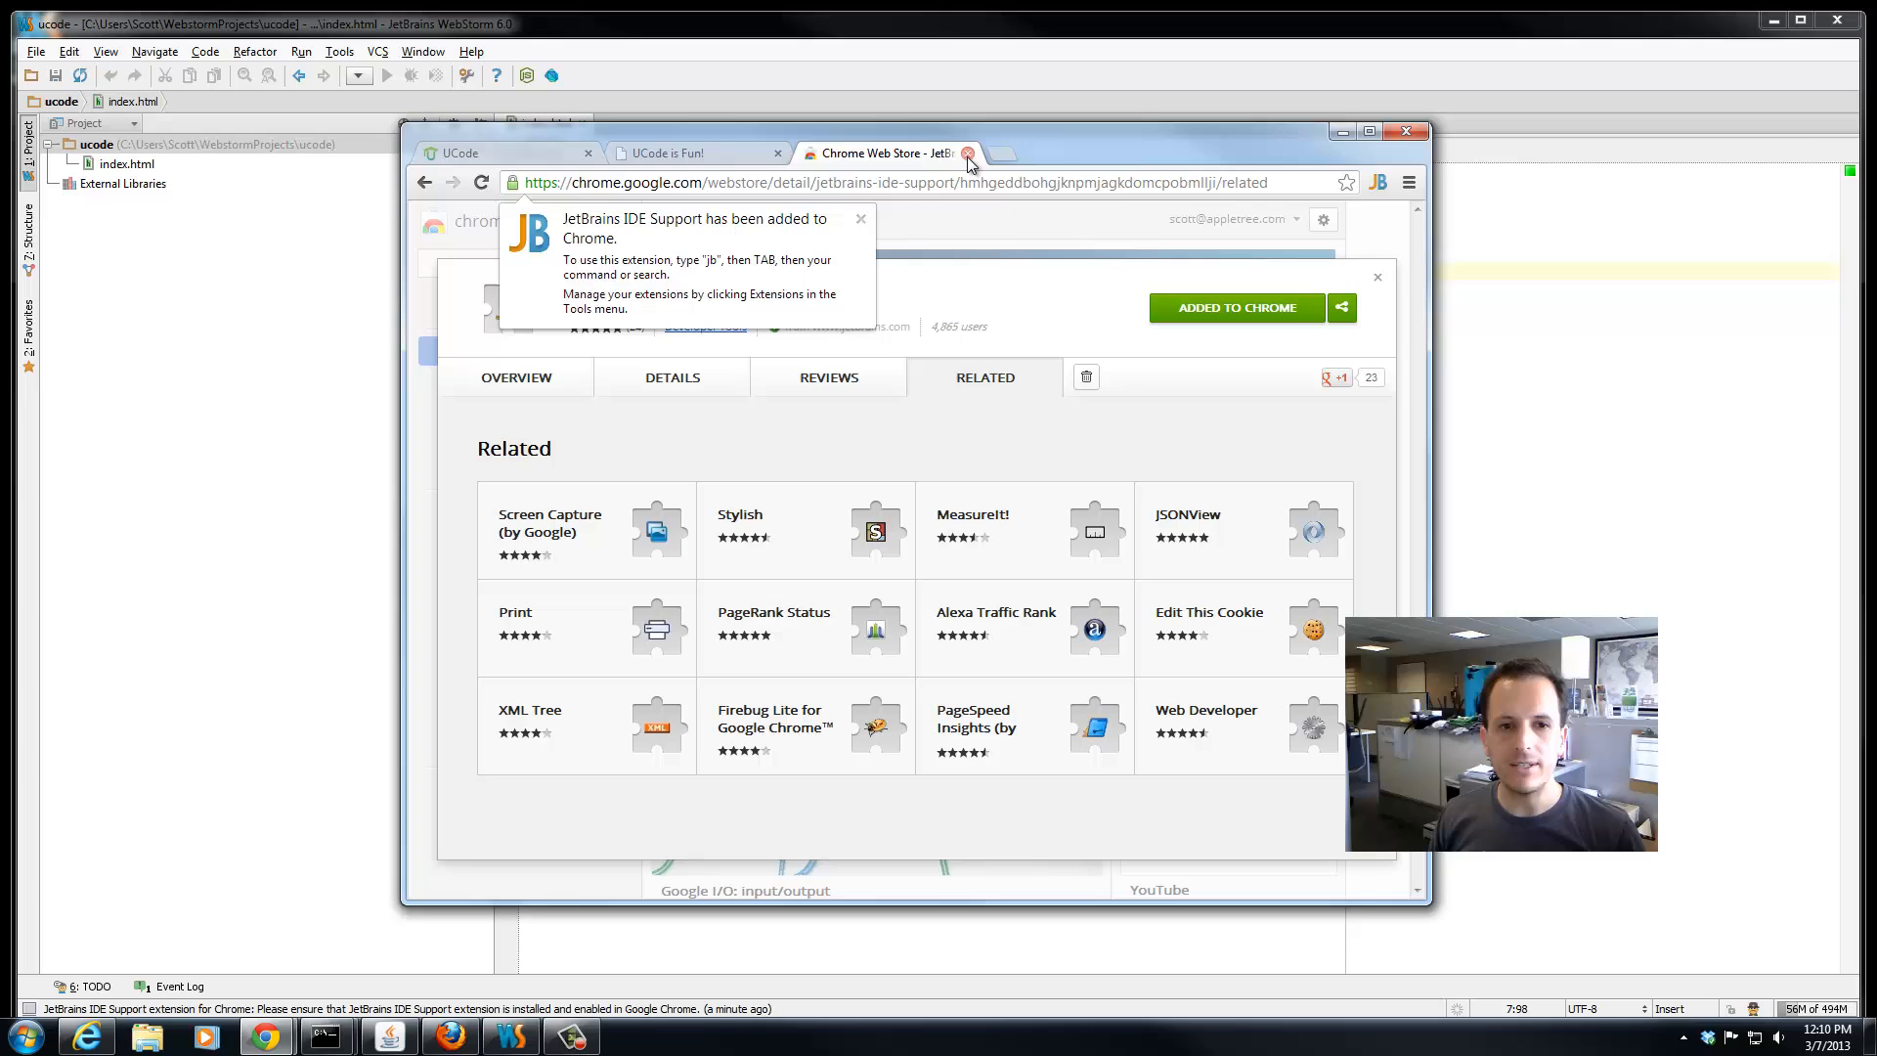
pyautogui.click(968, 152)
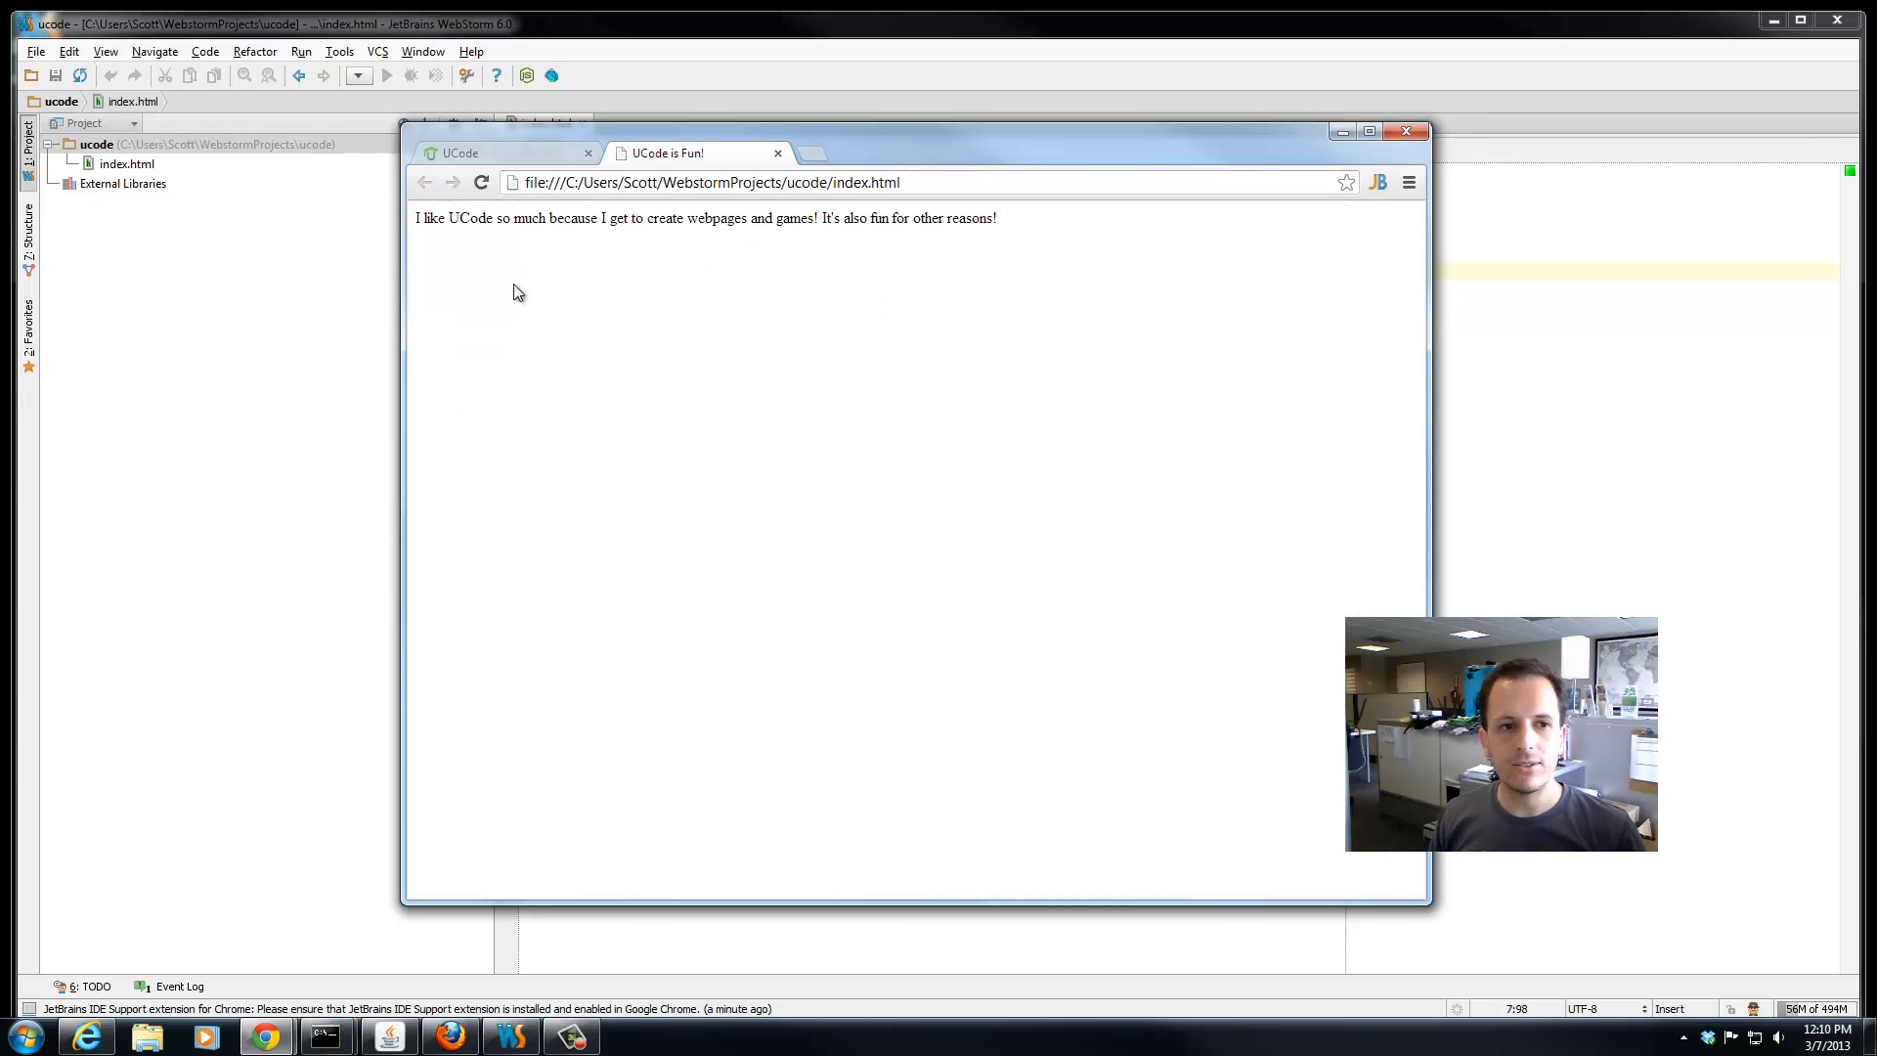
pyautogui.moveTo(303, 332)
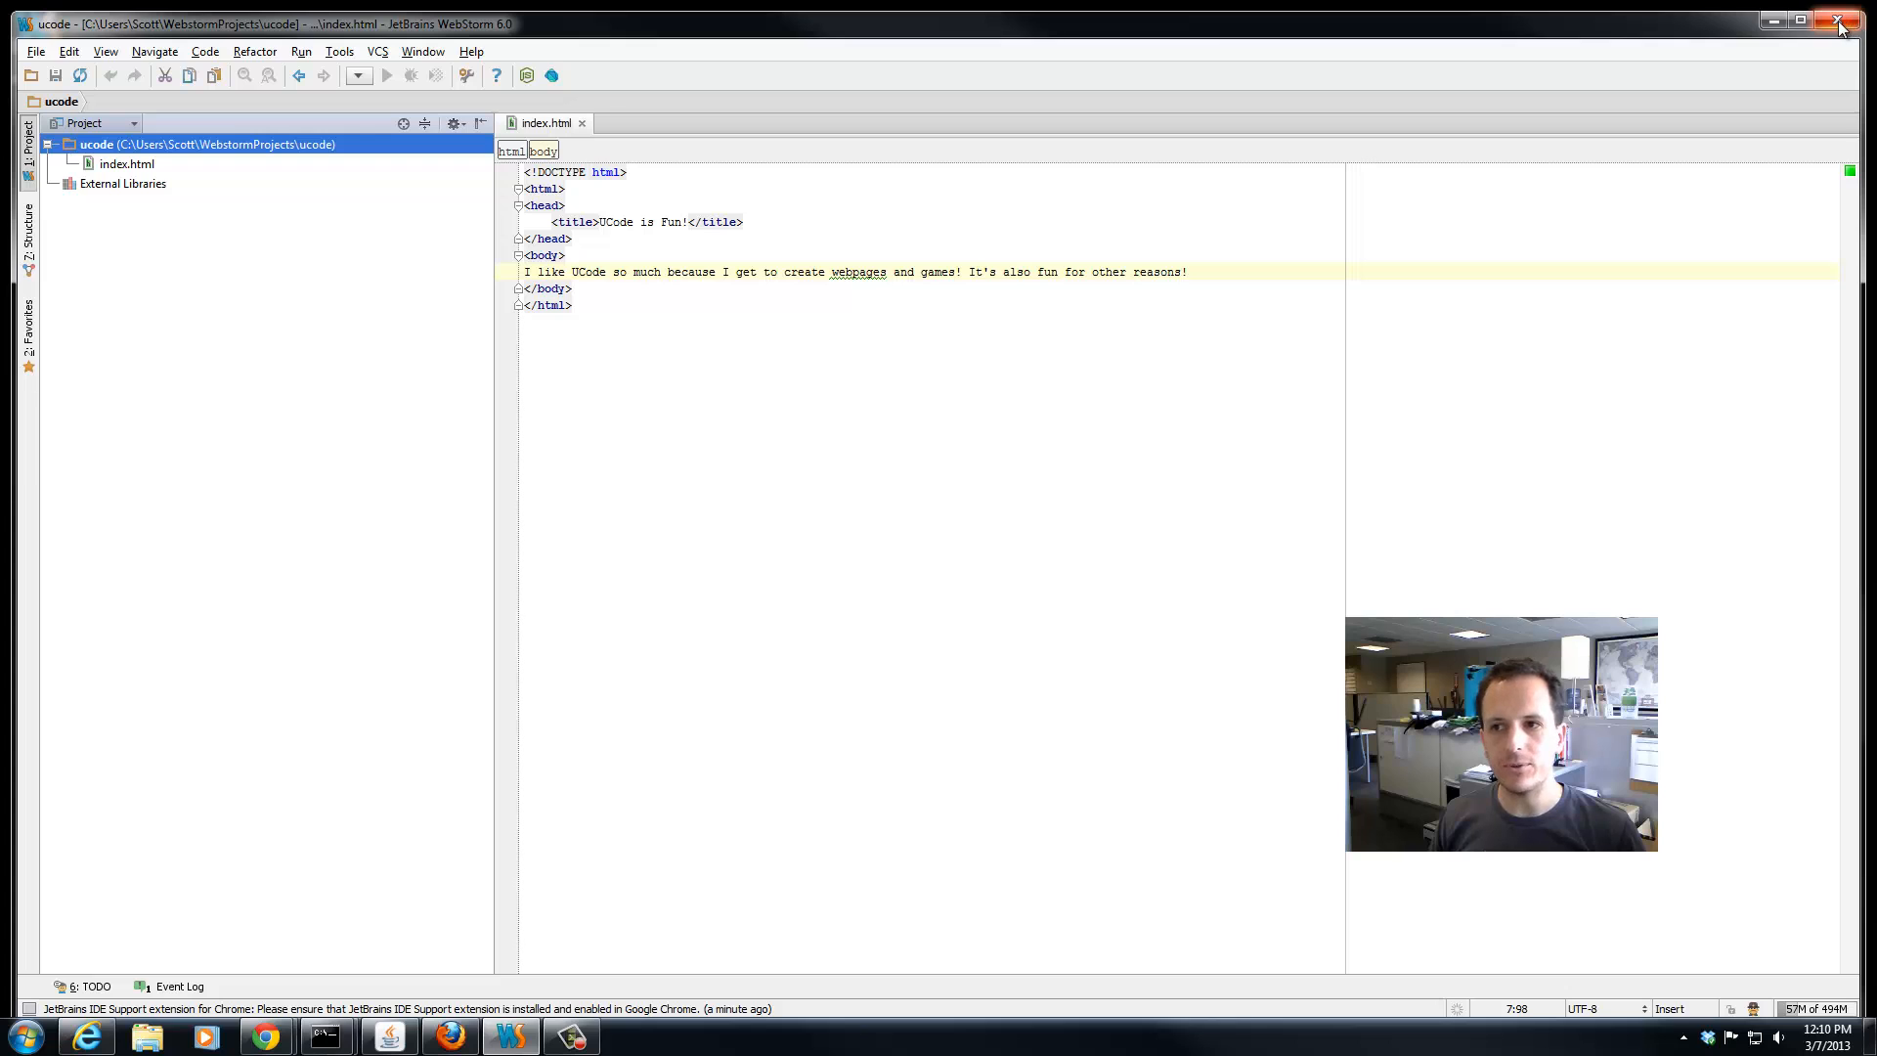
# Exit WebStorm, relaunch it from the desktop, dismiss the tip and unmaximize the window
pyautogui.click(1843, 21)
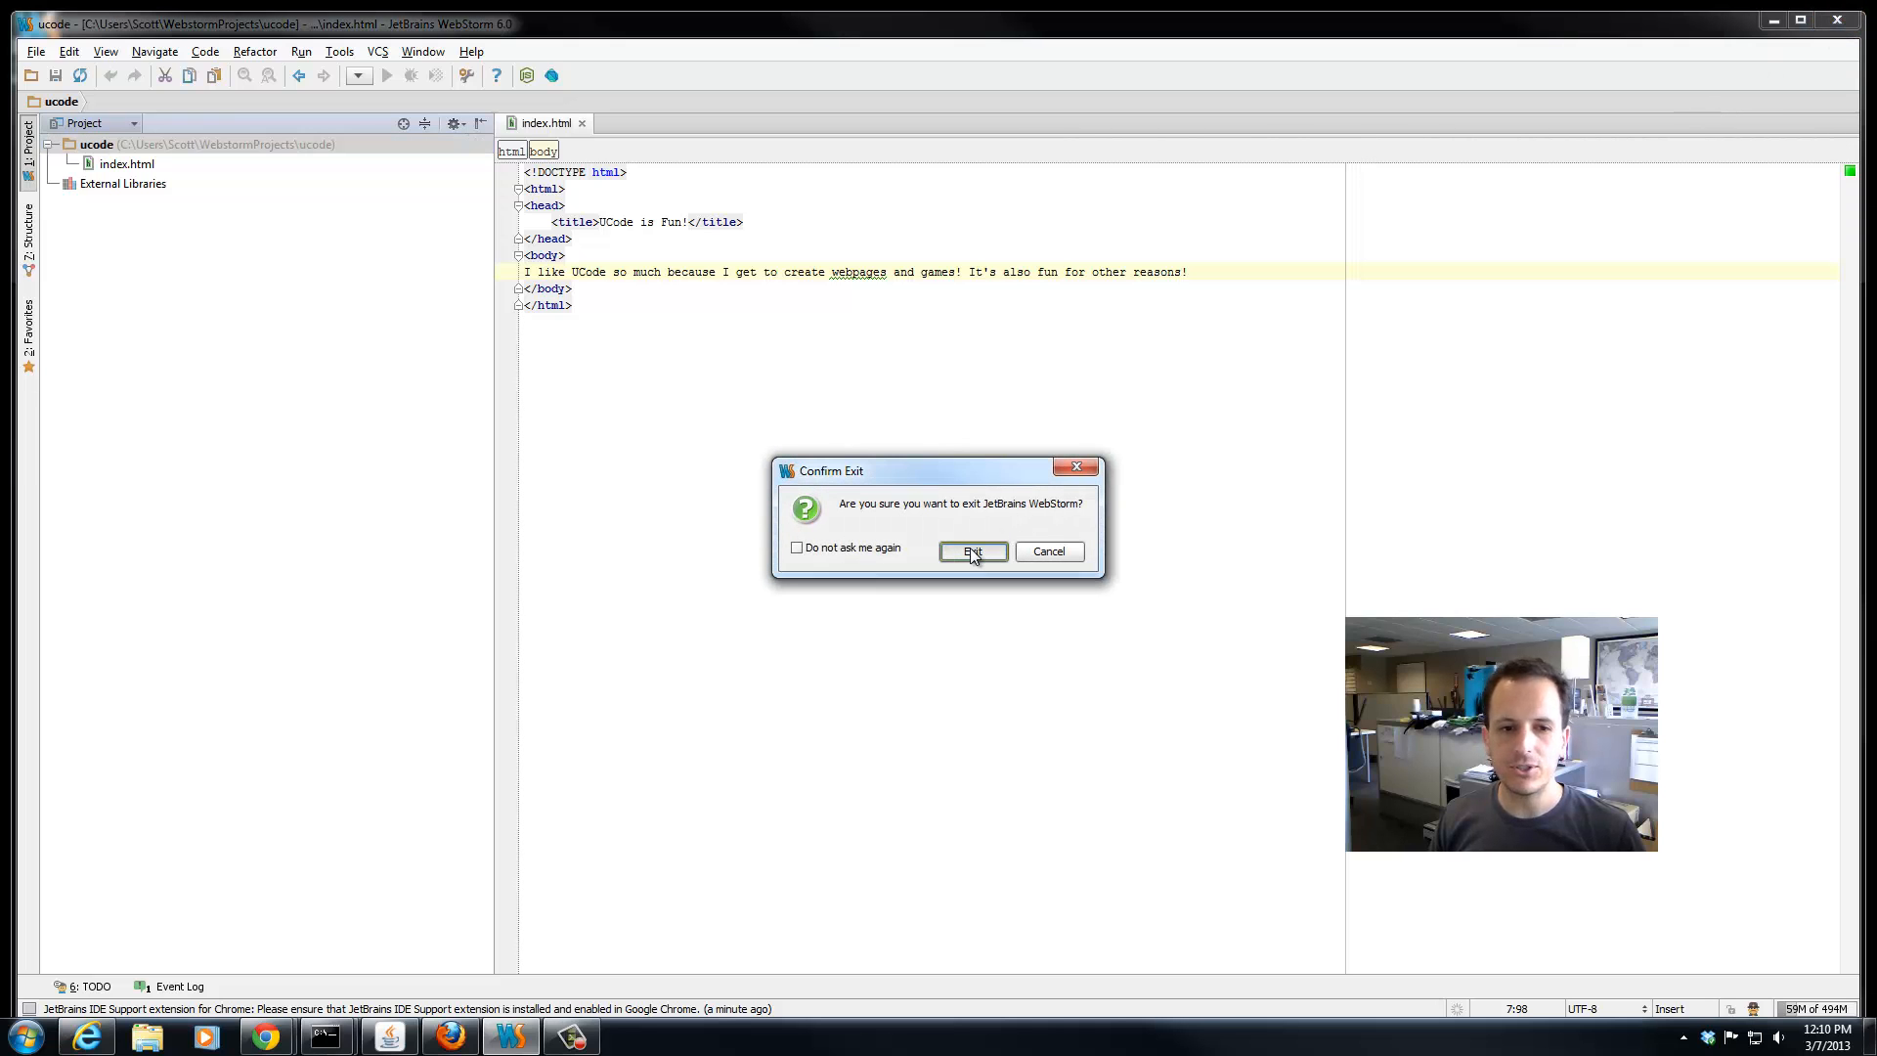
pyautogui.click(972, 551)
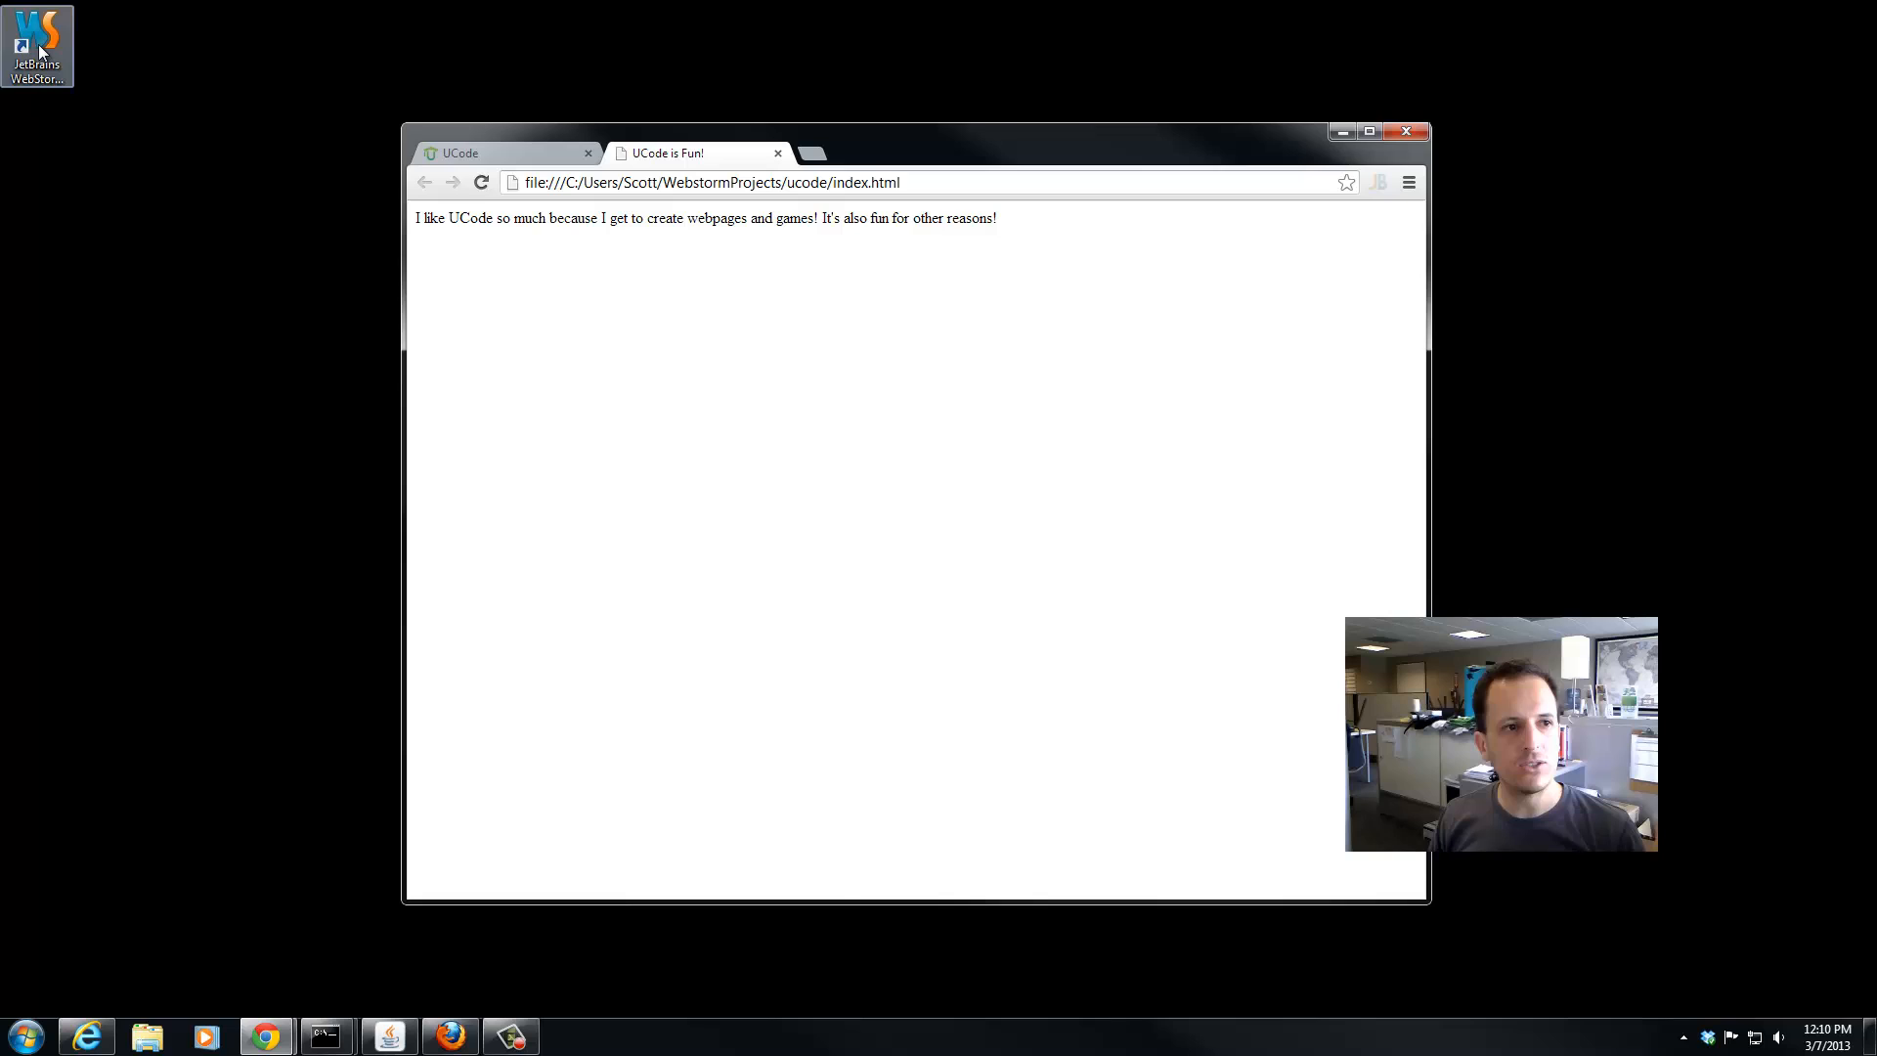
pyautogui.doubleClick(35, 35)
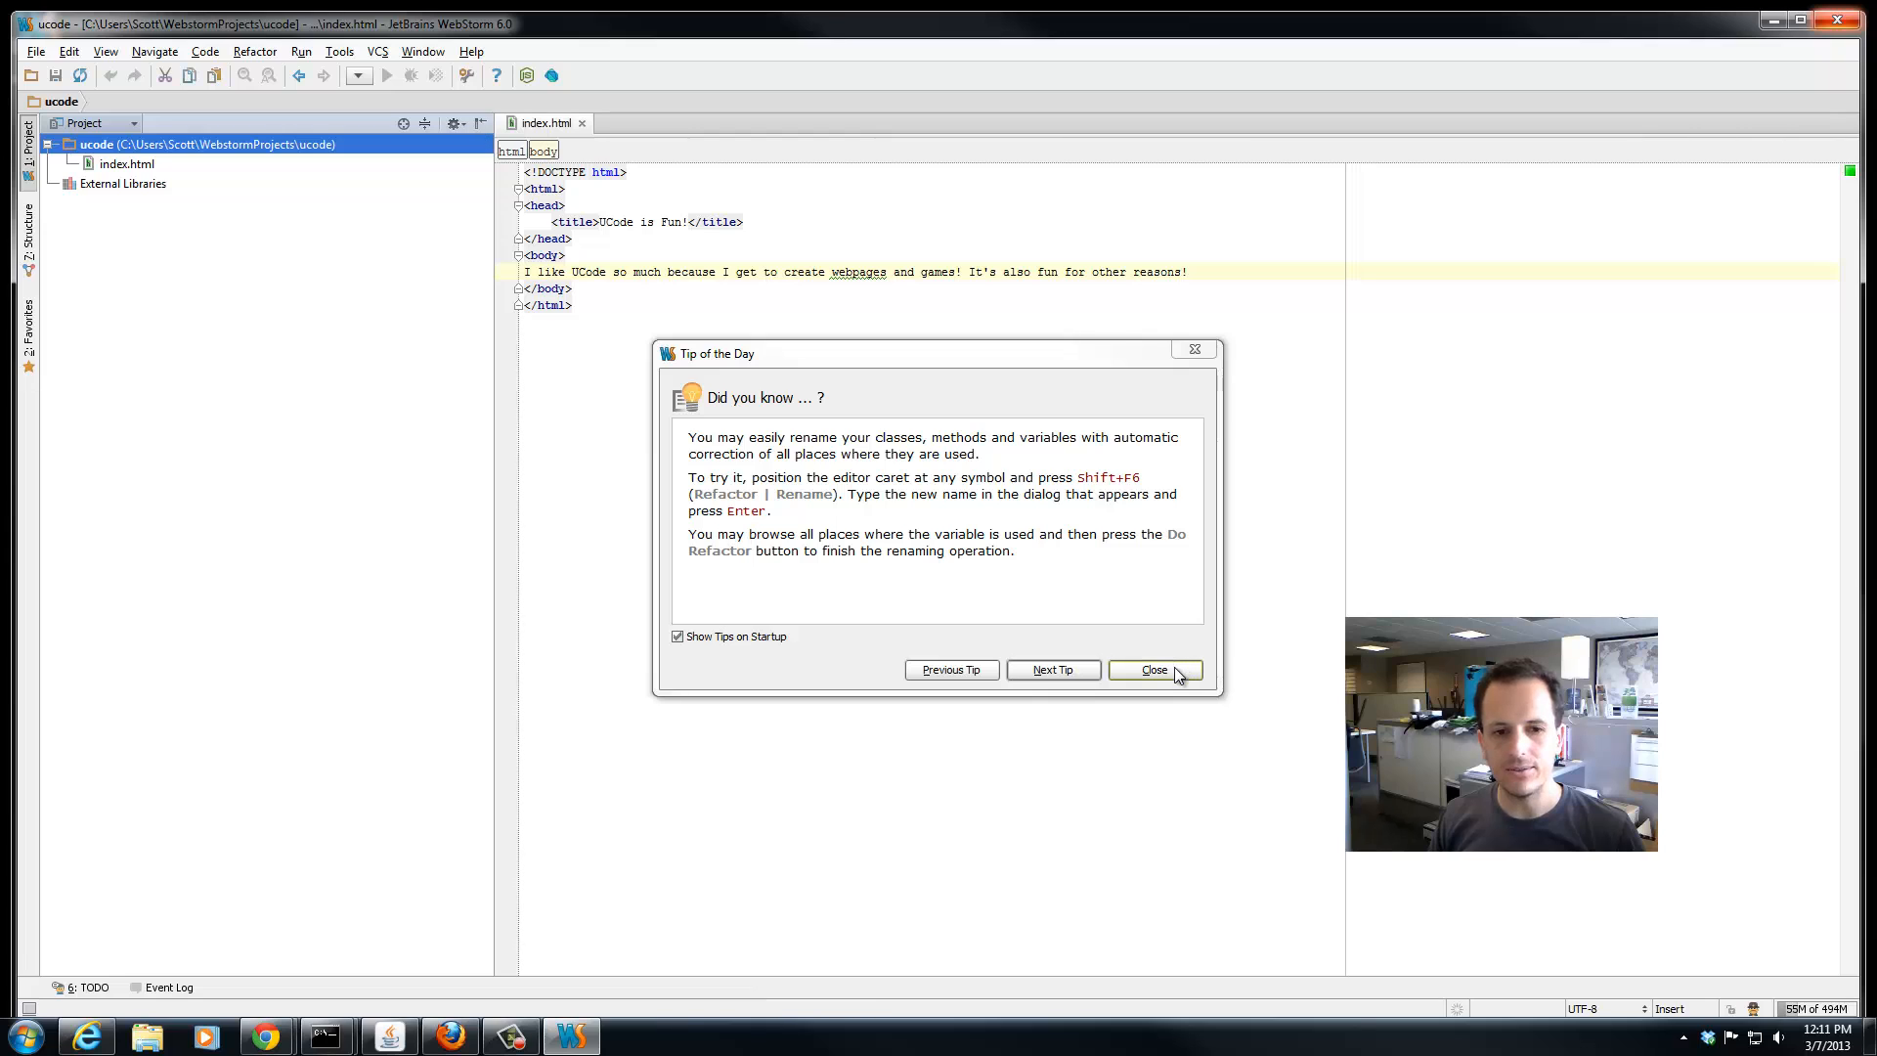
pyautogui.click(1154, 669)
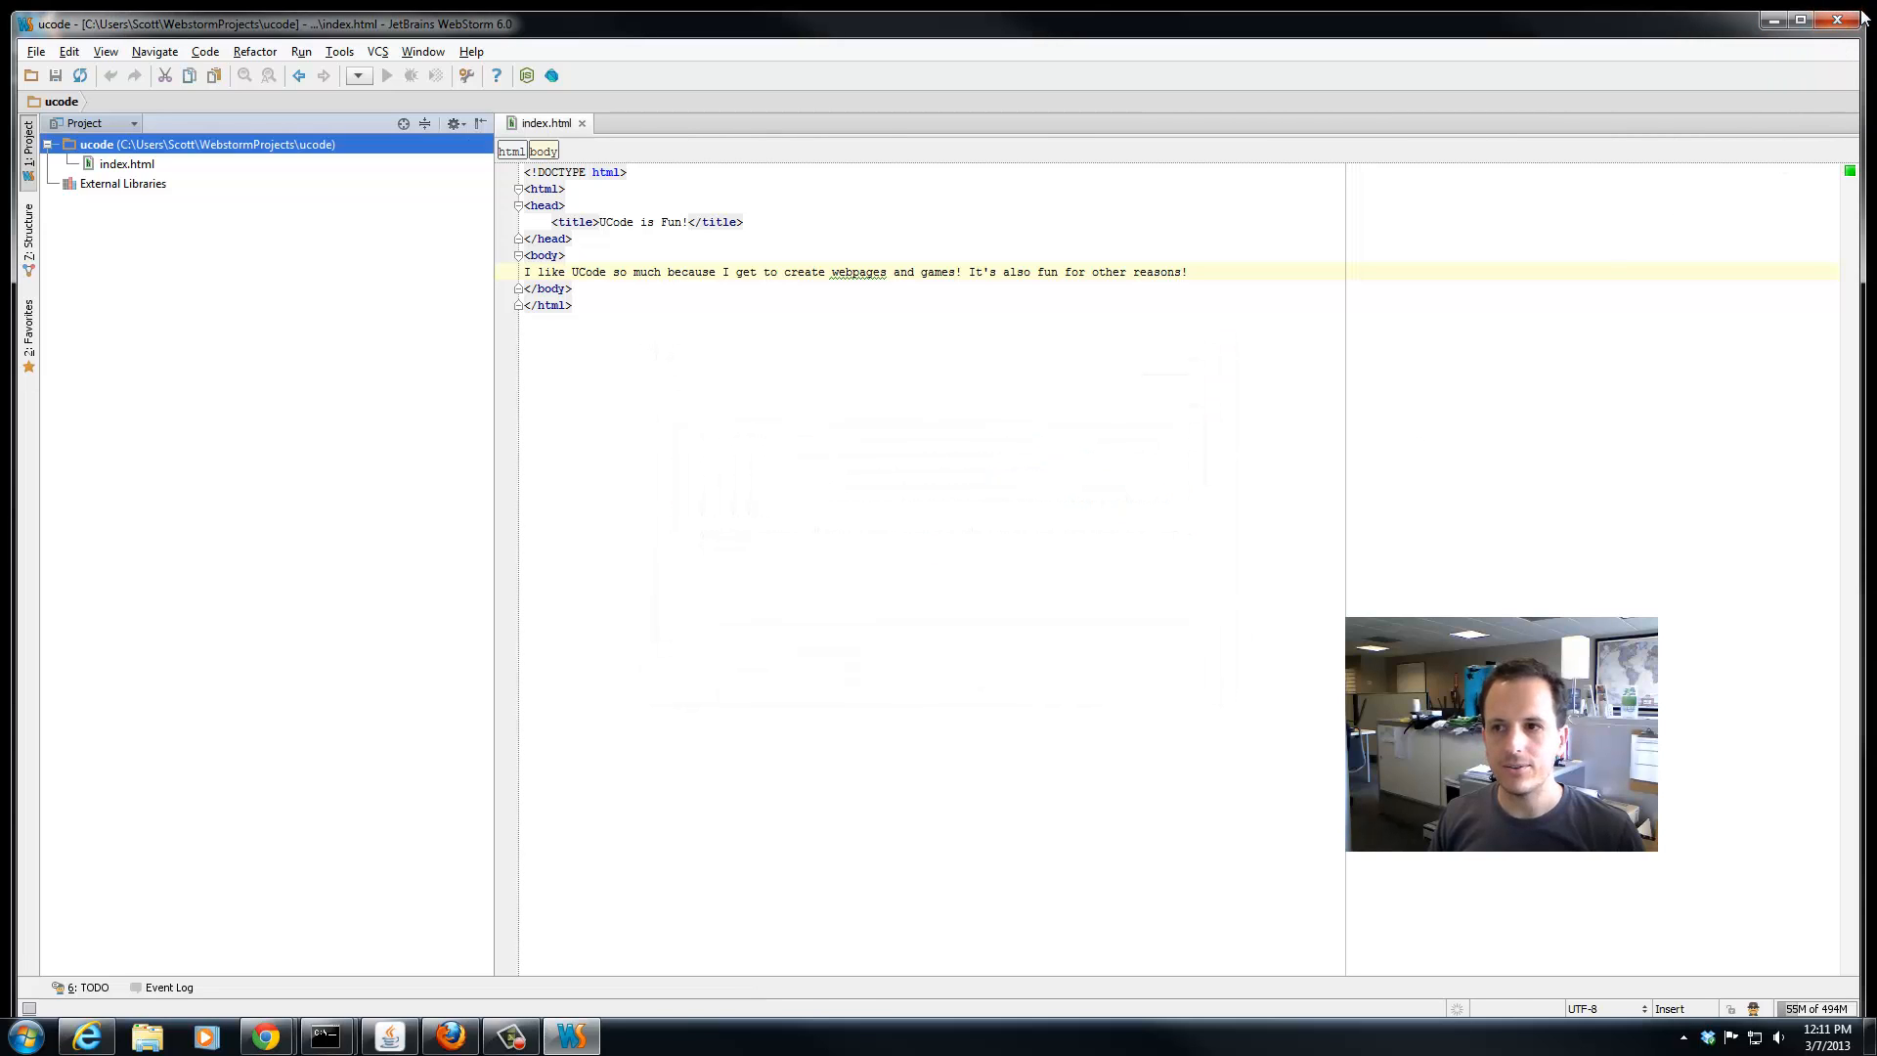
pyautogui.click(1818, 19)
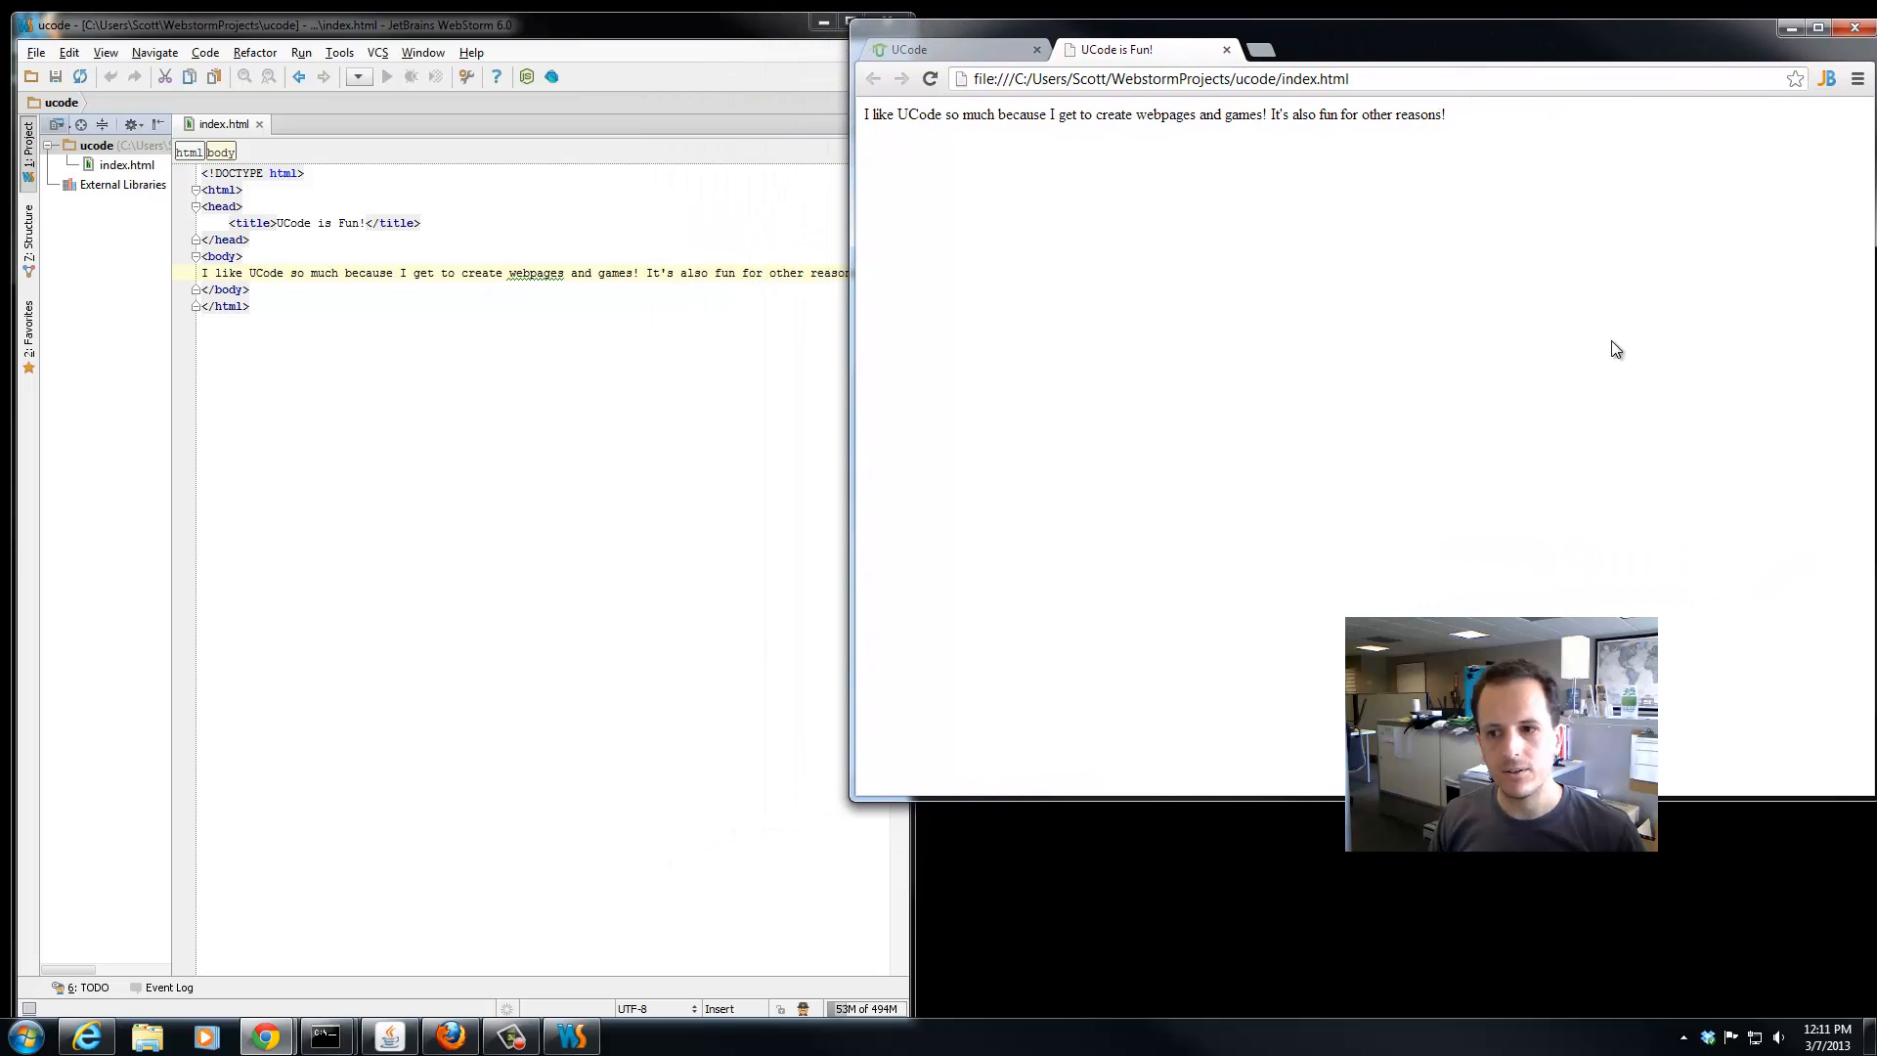
pyautogui.moveTo(852, 413)
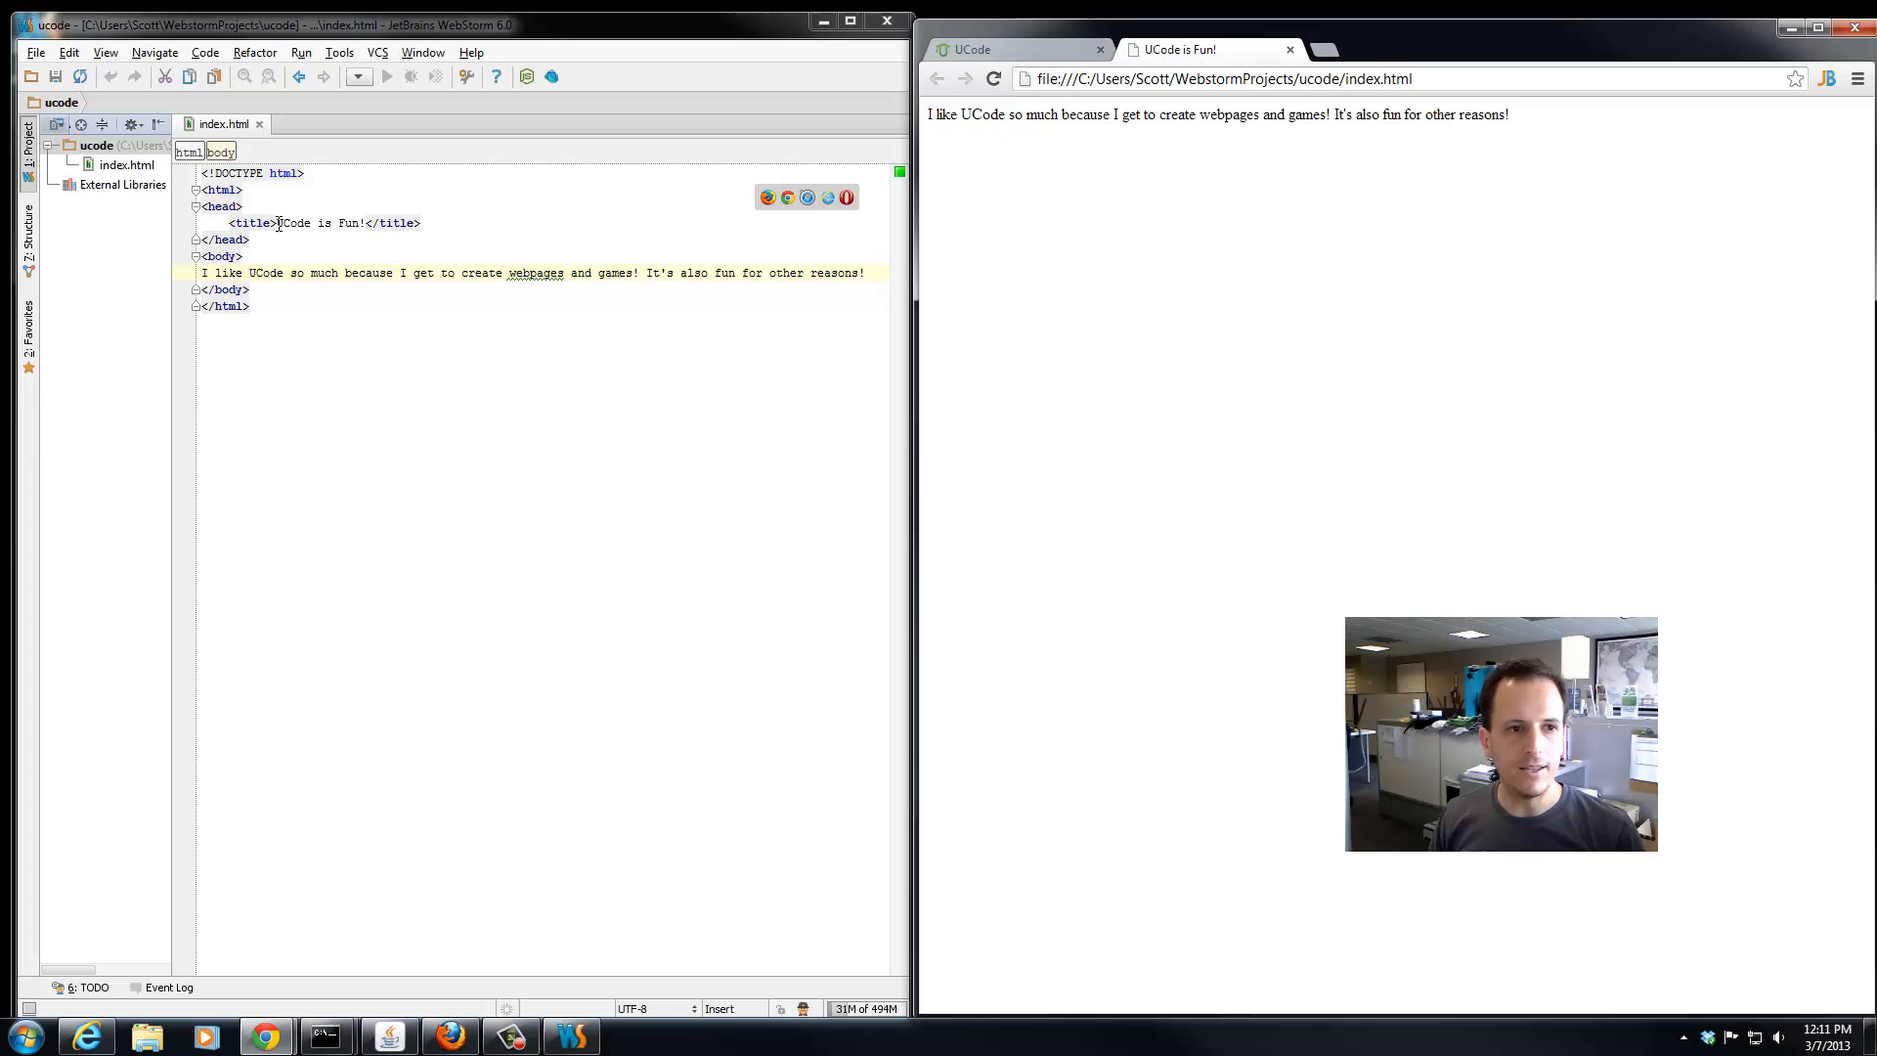
# Replace "like" with "love" in the body text so the page reads "I love UCode..." live
pyautogui.doubleClick(228, 272)
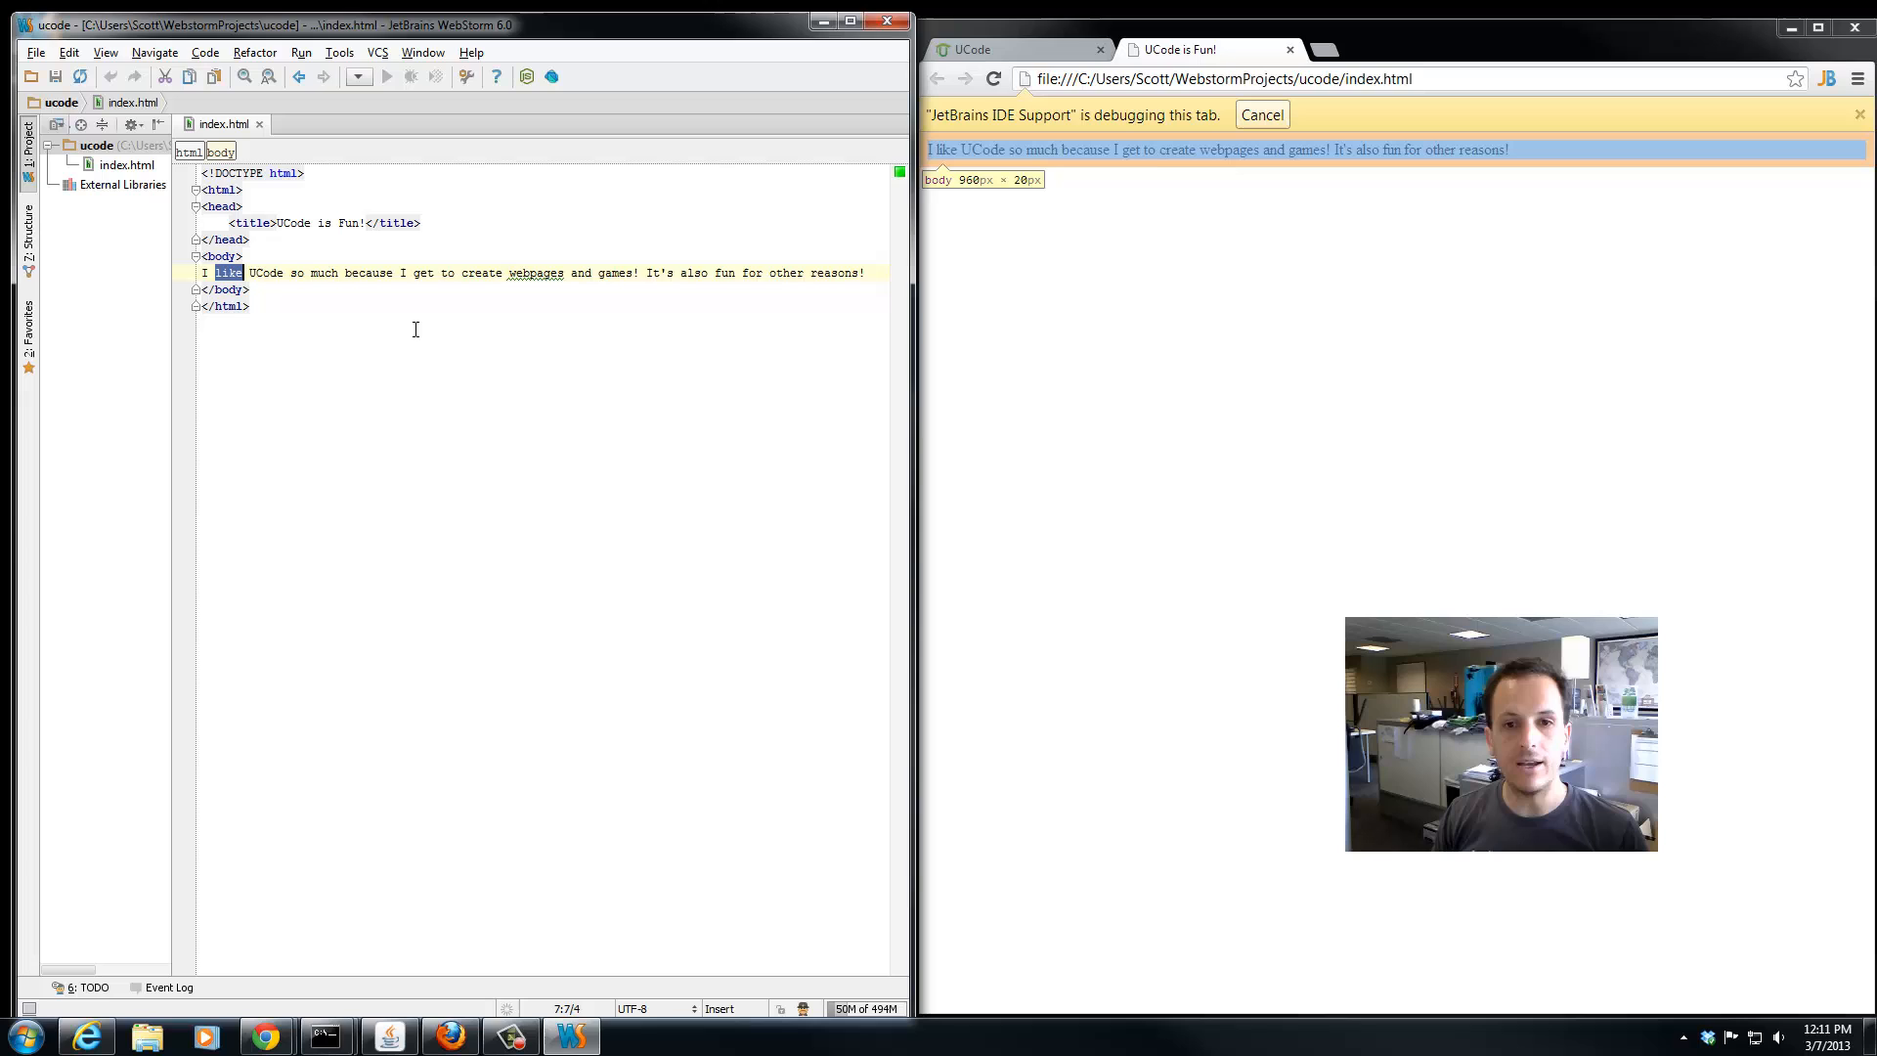
pyautogui.write('love')
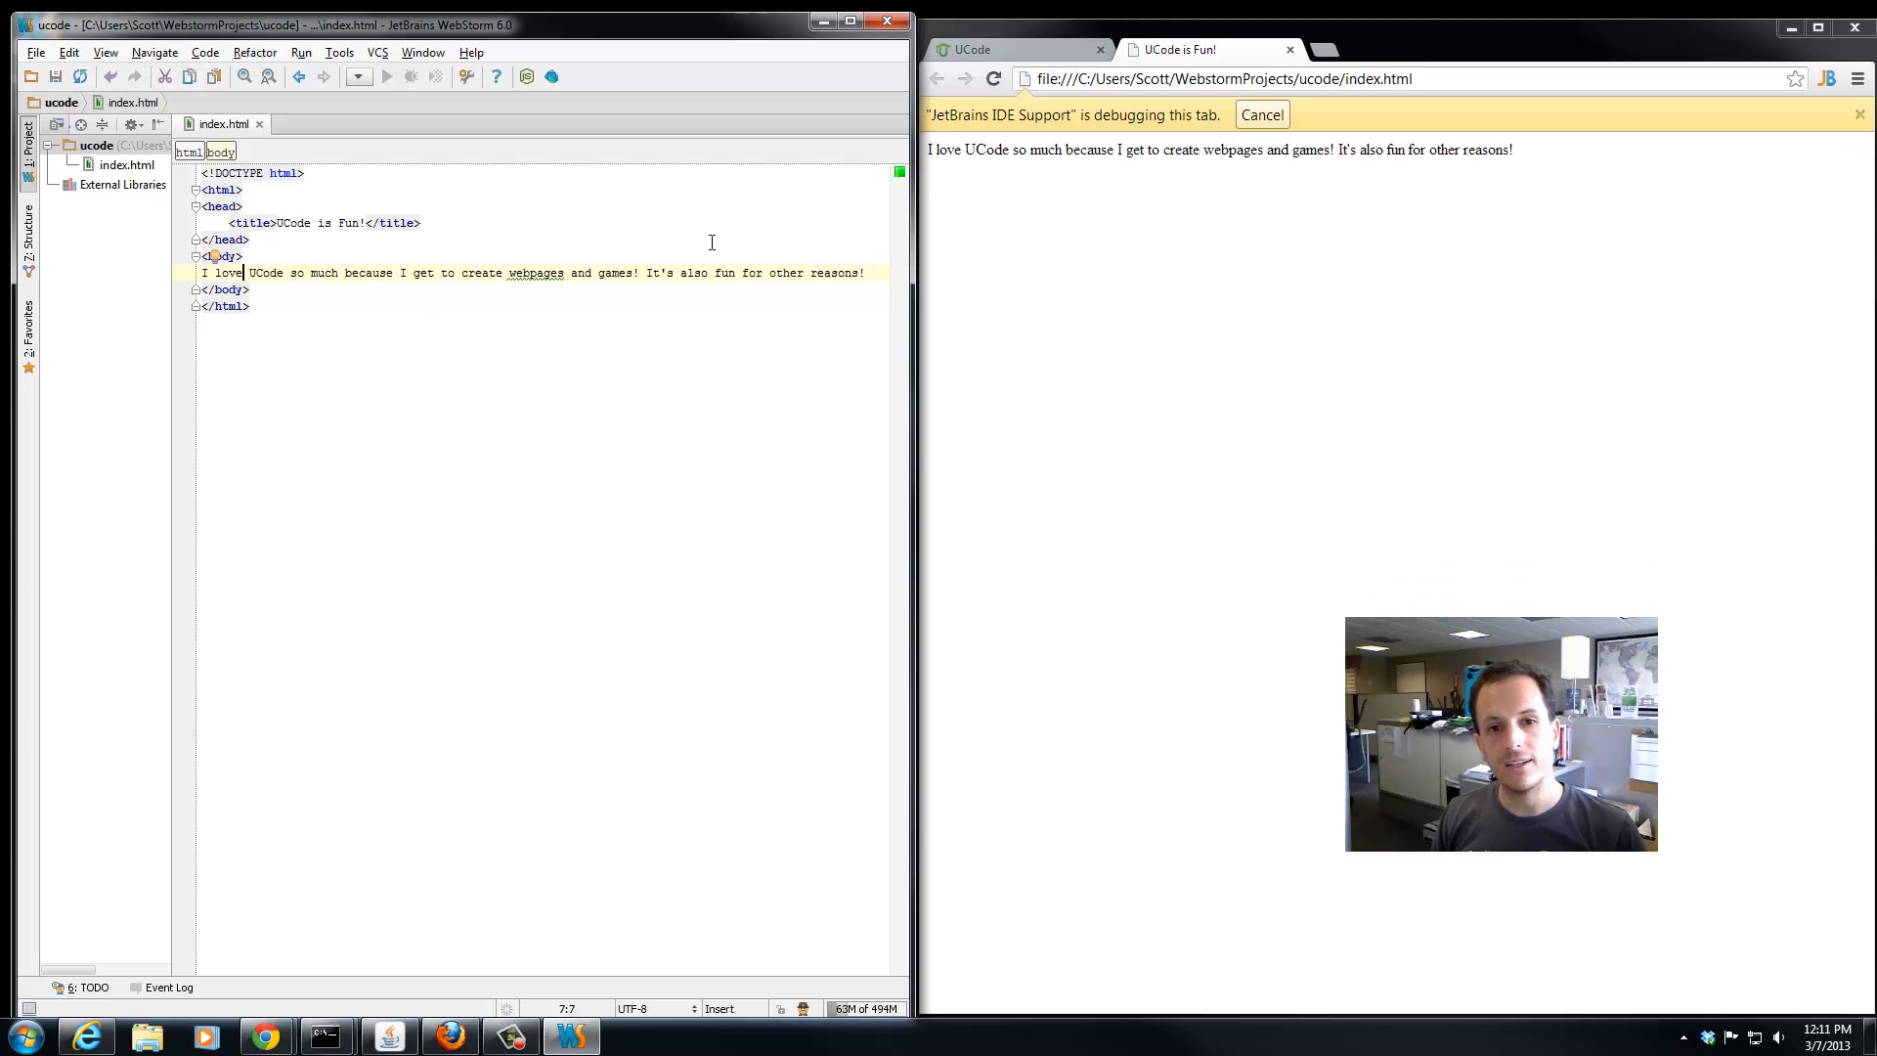